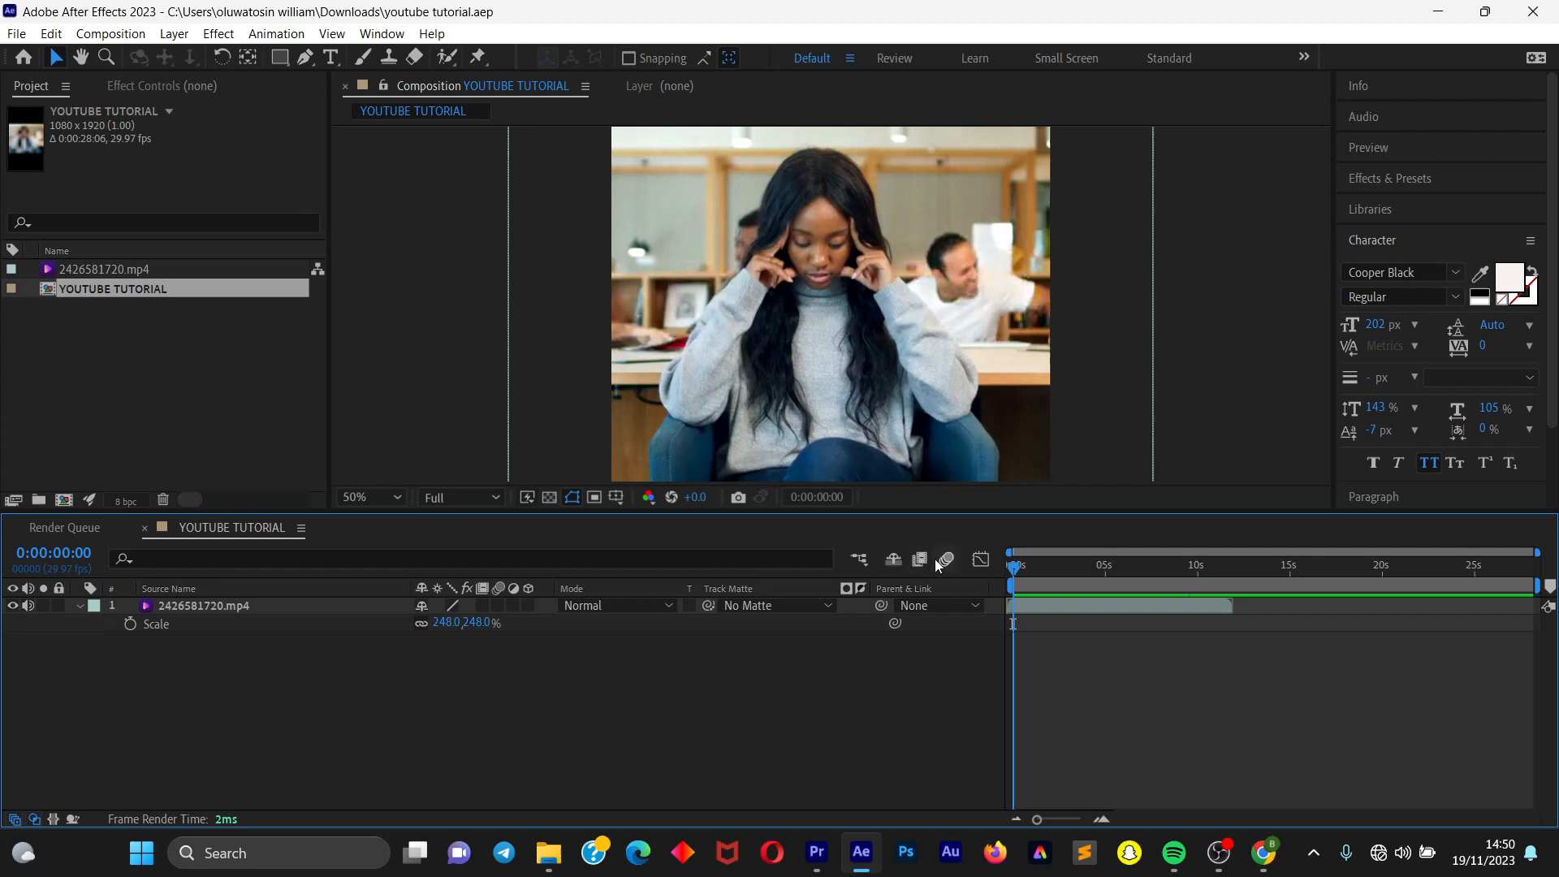
mouse_move(252, 312)
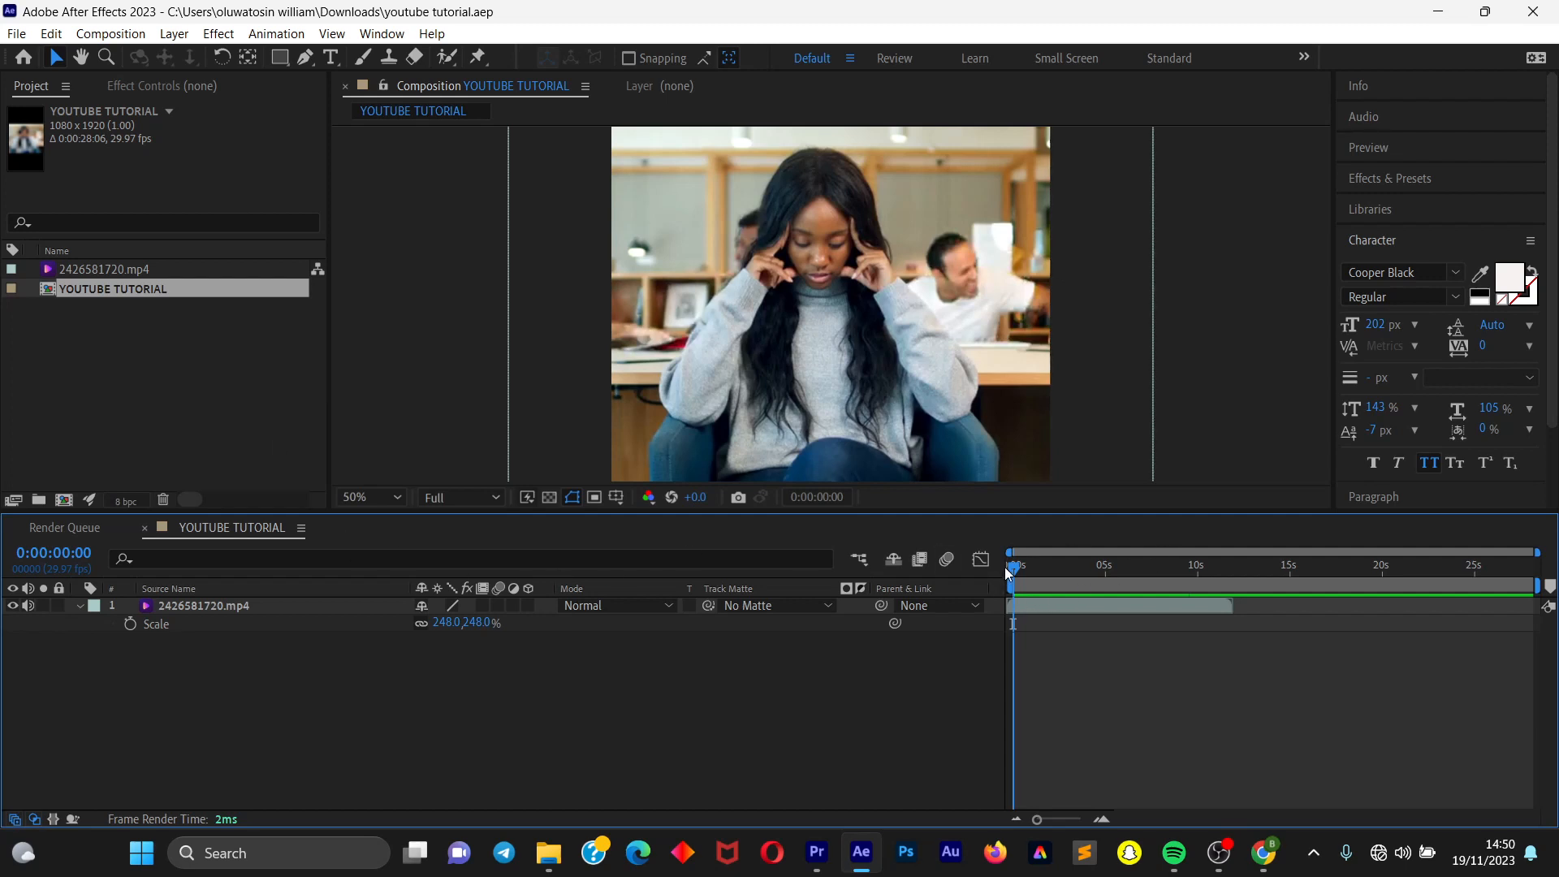
mouse_move(1011, 565)
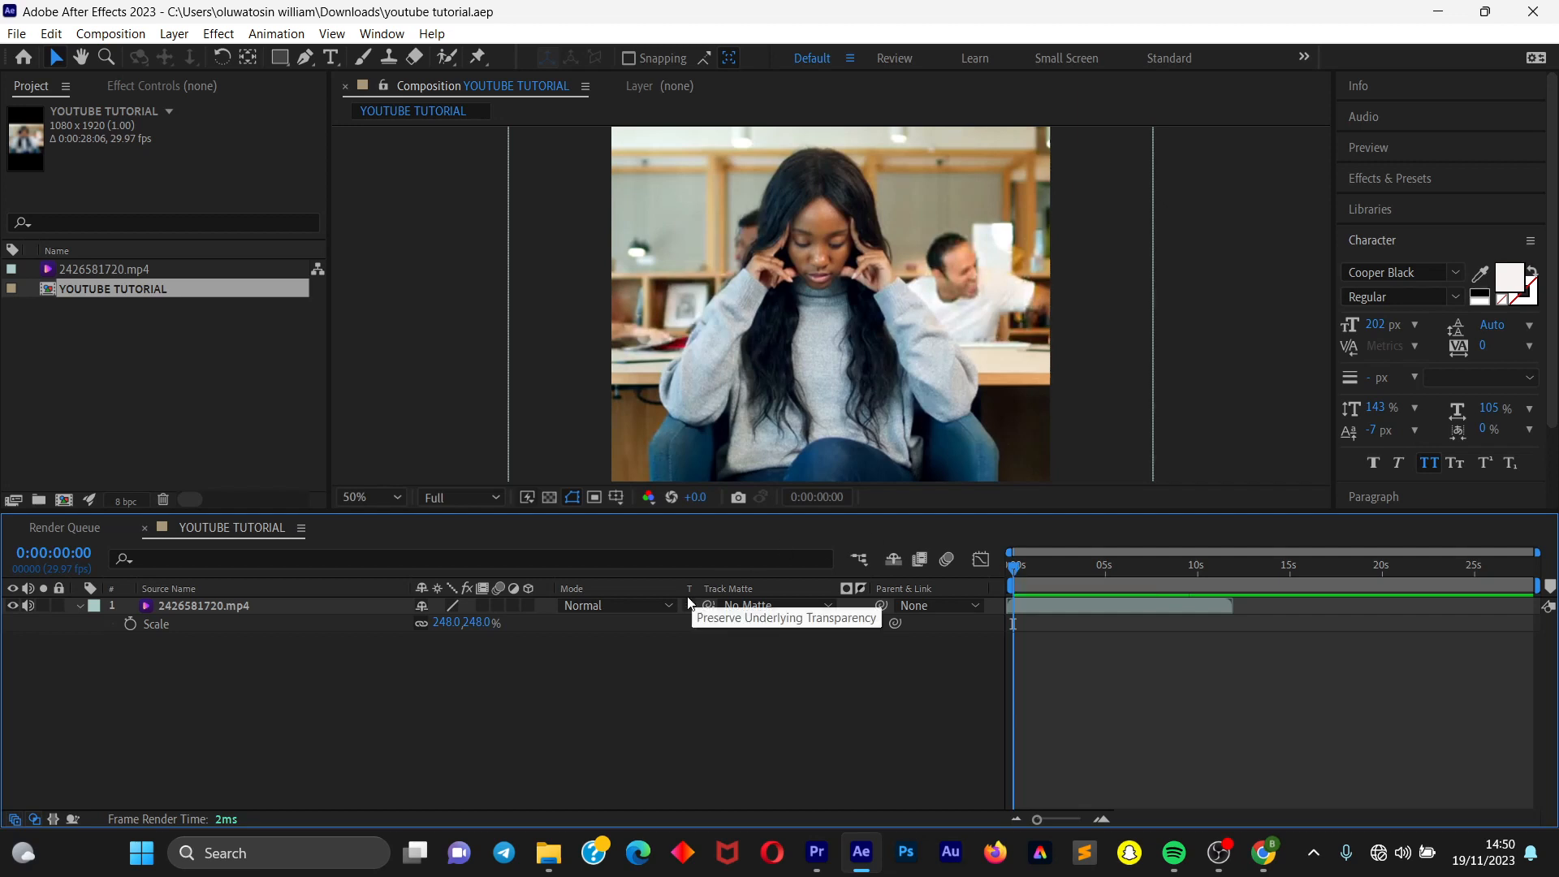
mouse_move(271, 308)
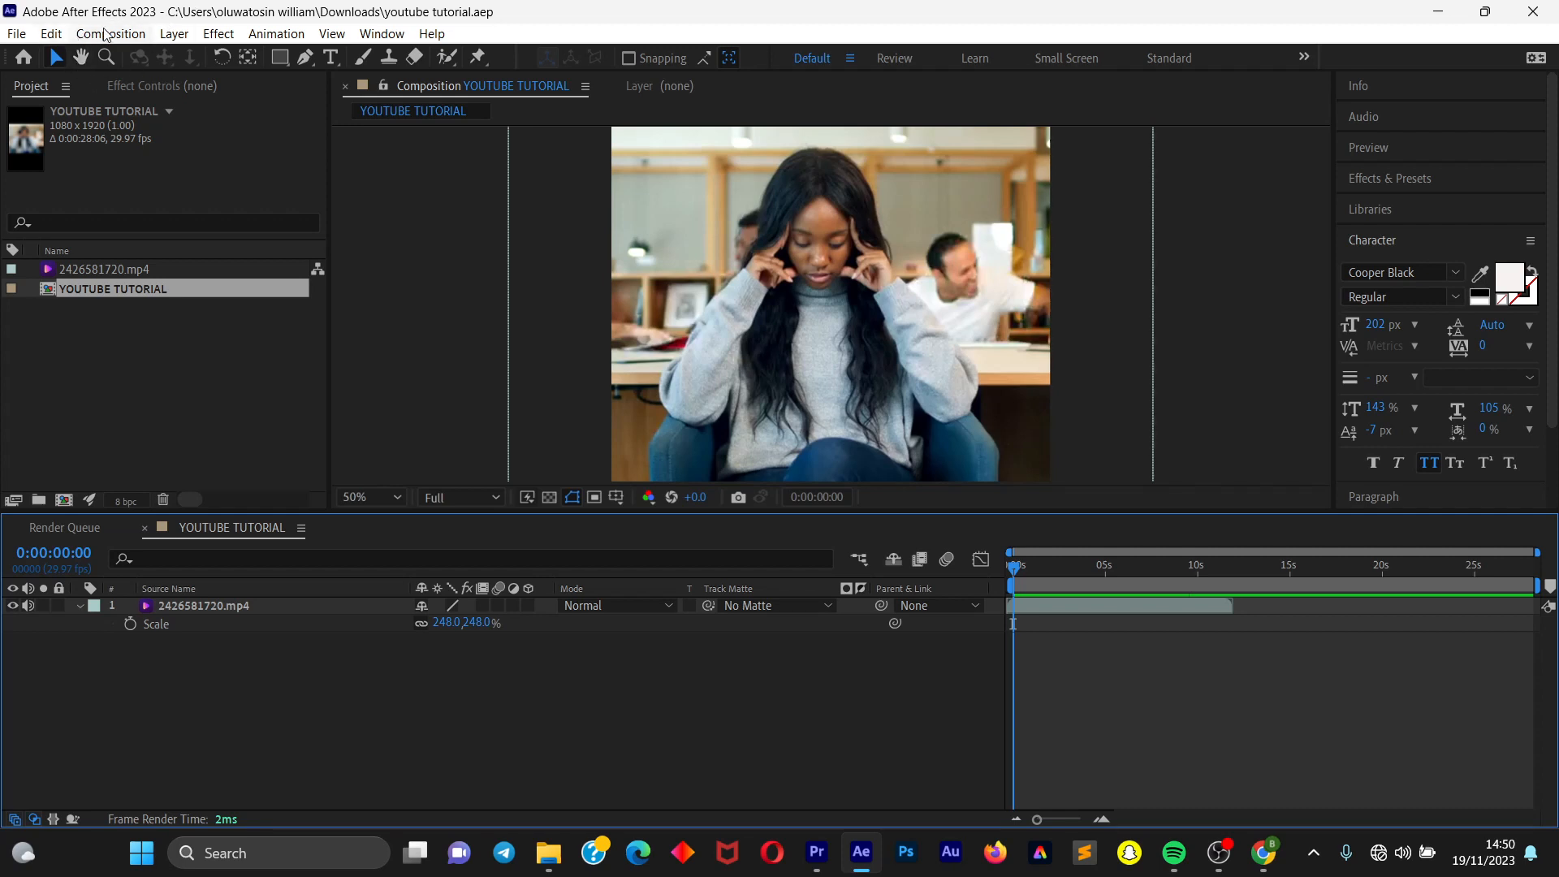
Bring up the Composition menu commands from the menu bar
click(110, 32)
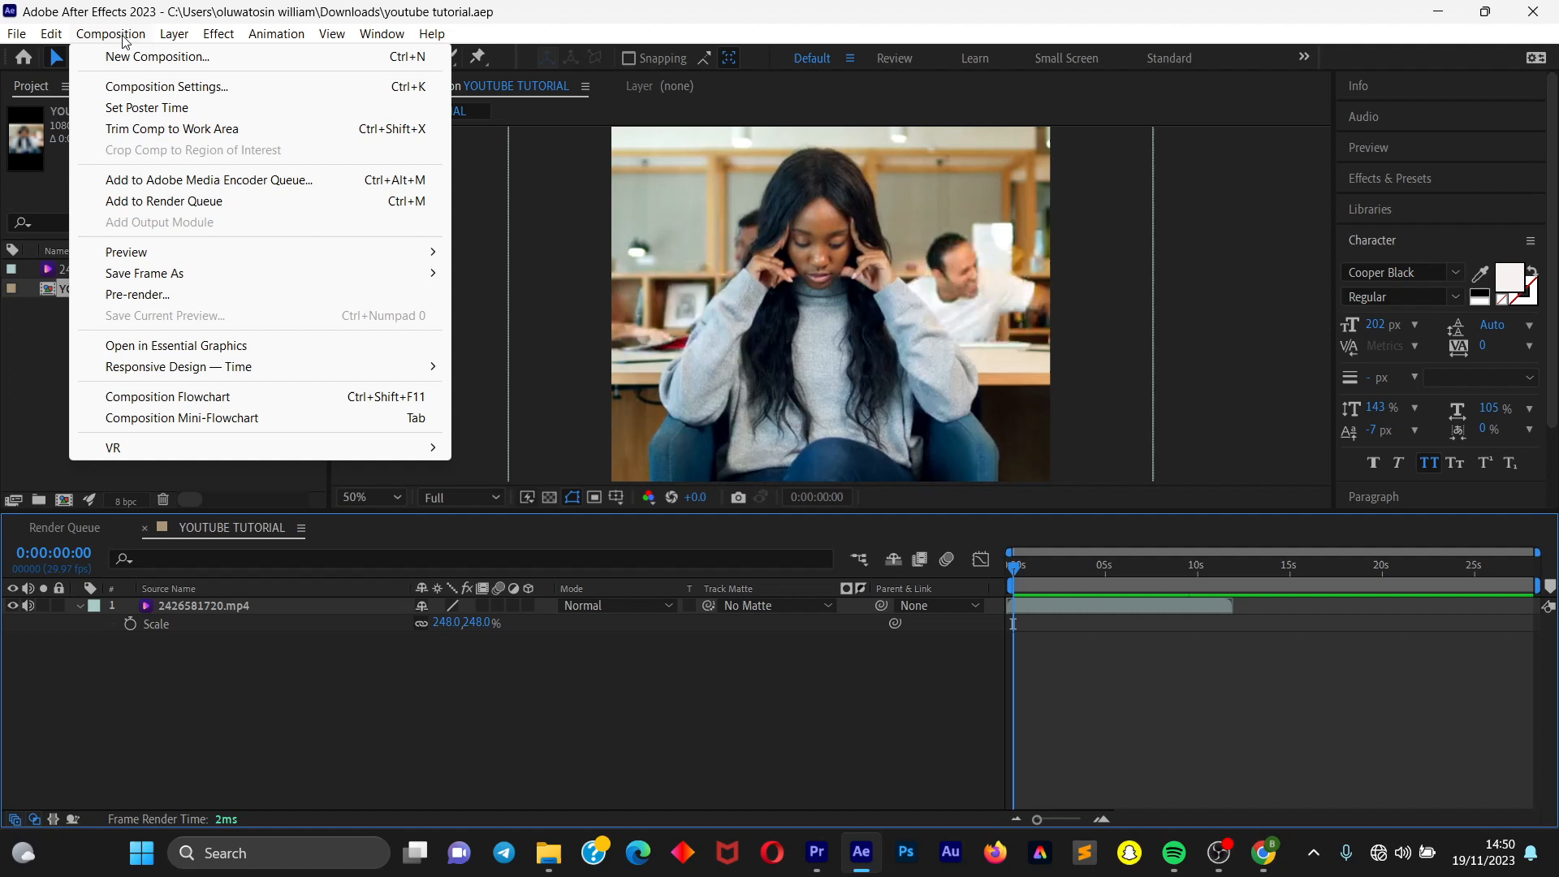
mouse_move(127, 39)
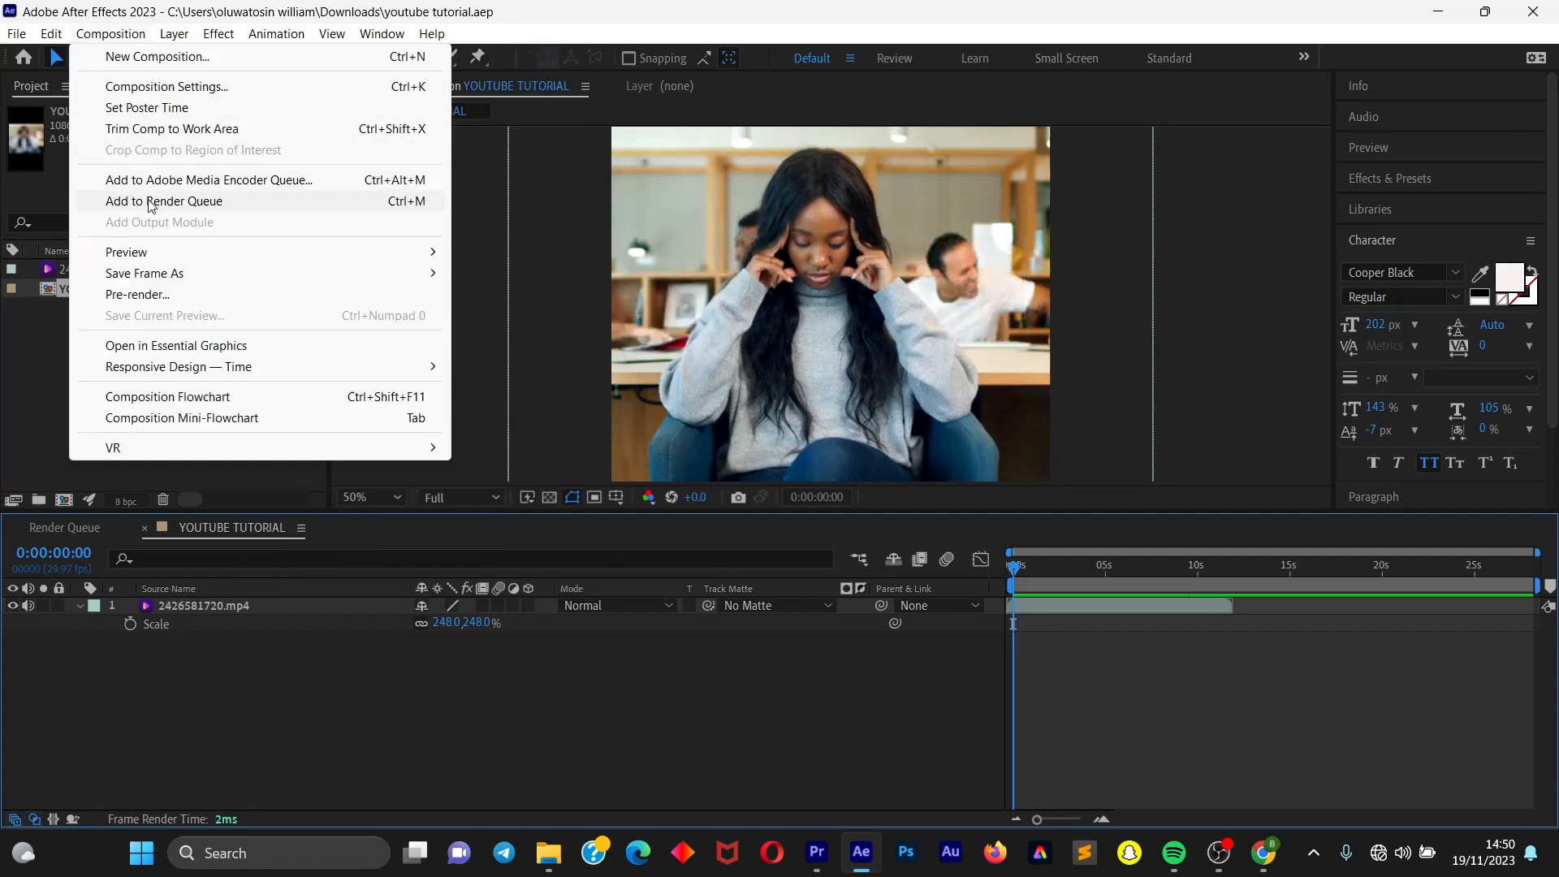
Add the YOUTUBE TUTORIAL composition to the Render Queue as a new item
click(163, 201)
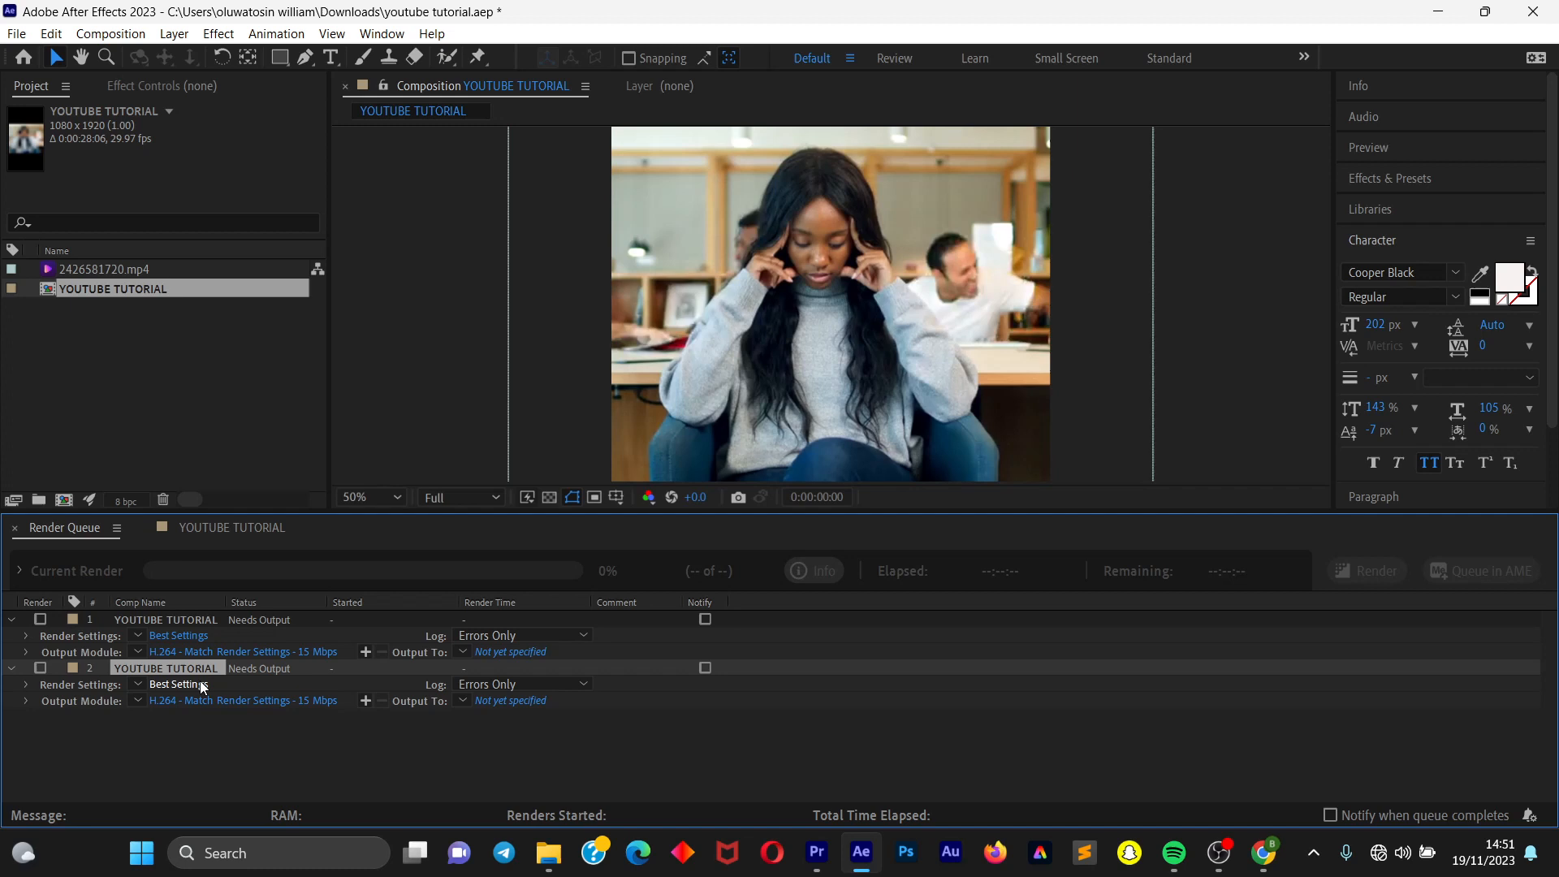
mouse_move(179, 685)
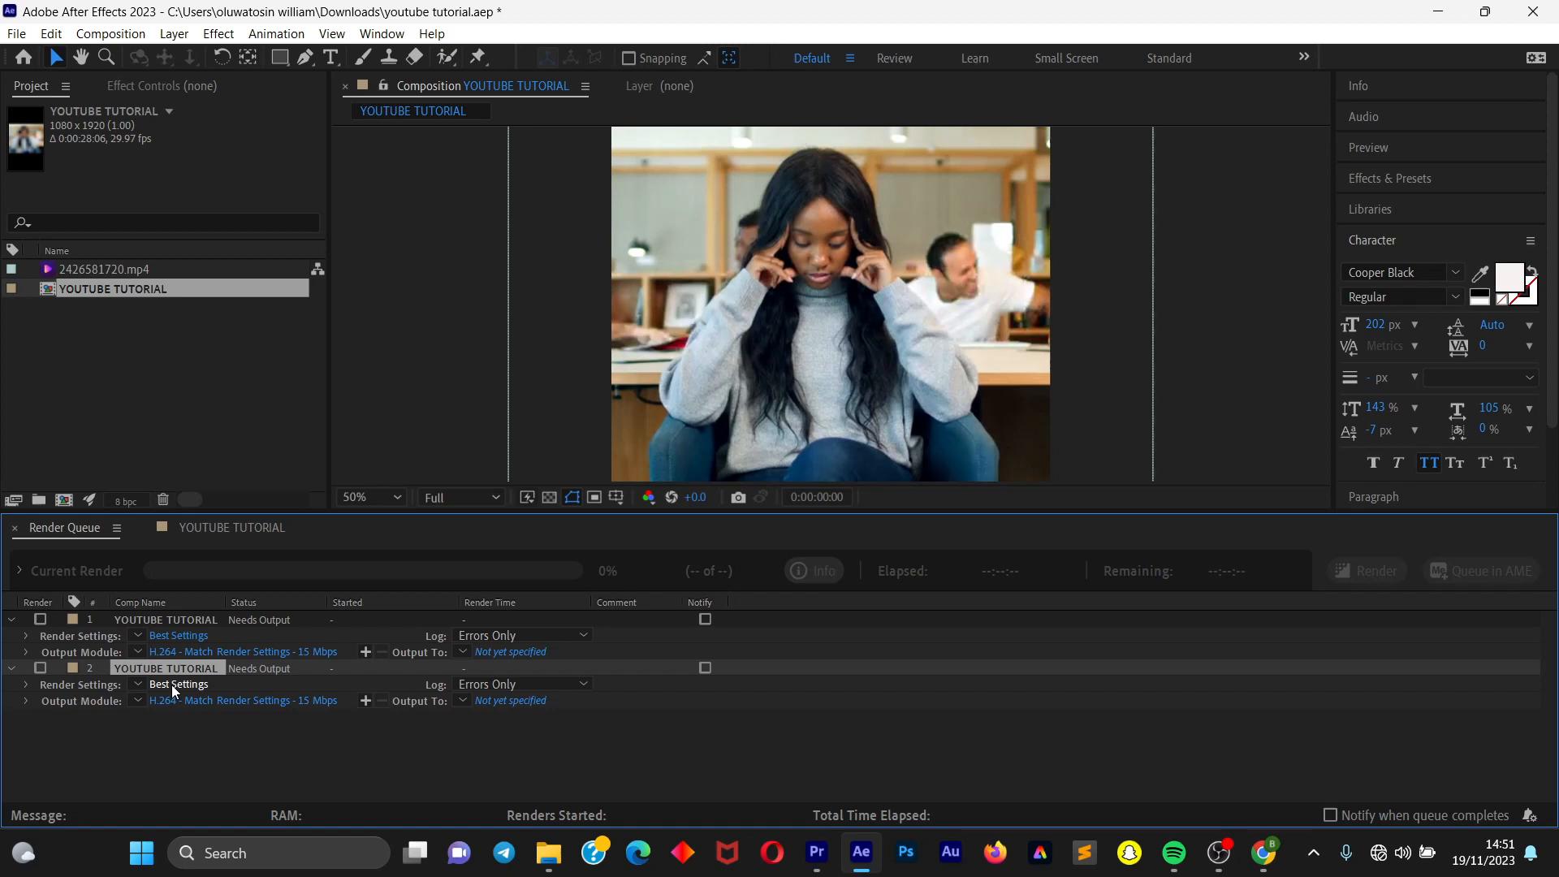
Review the queue item's render settings, keeping Best quality and Full resolution (1080 x 1920)
click(178, 684)
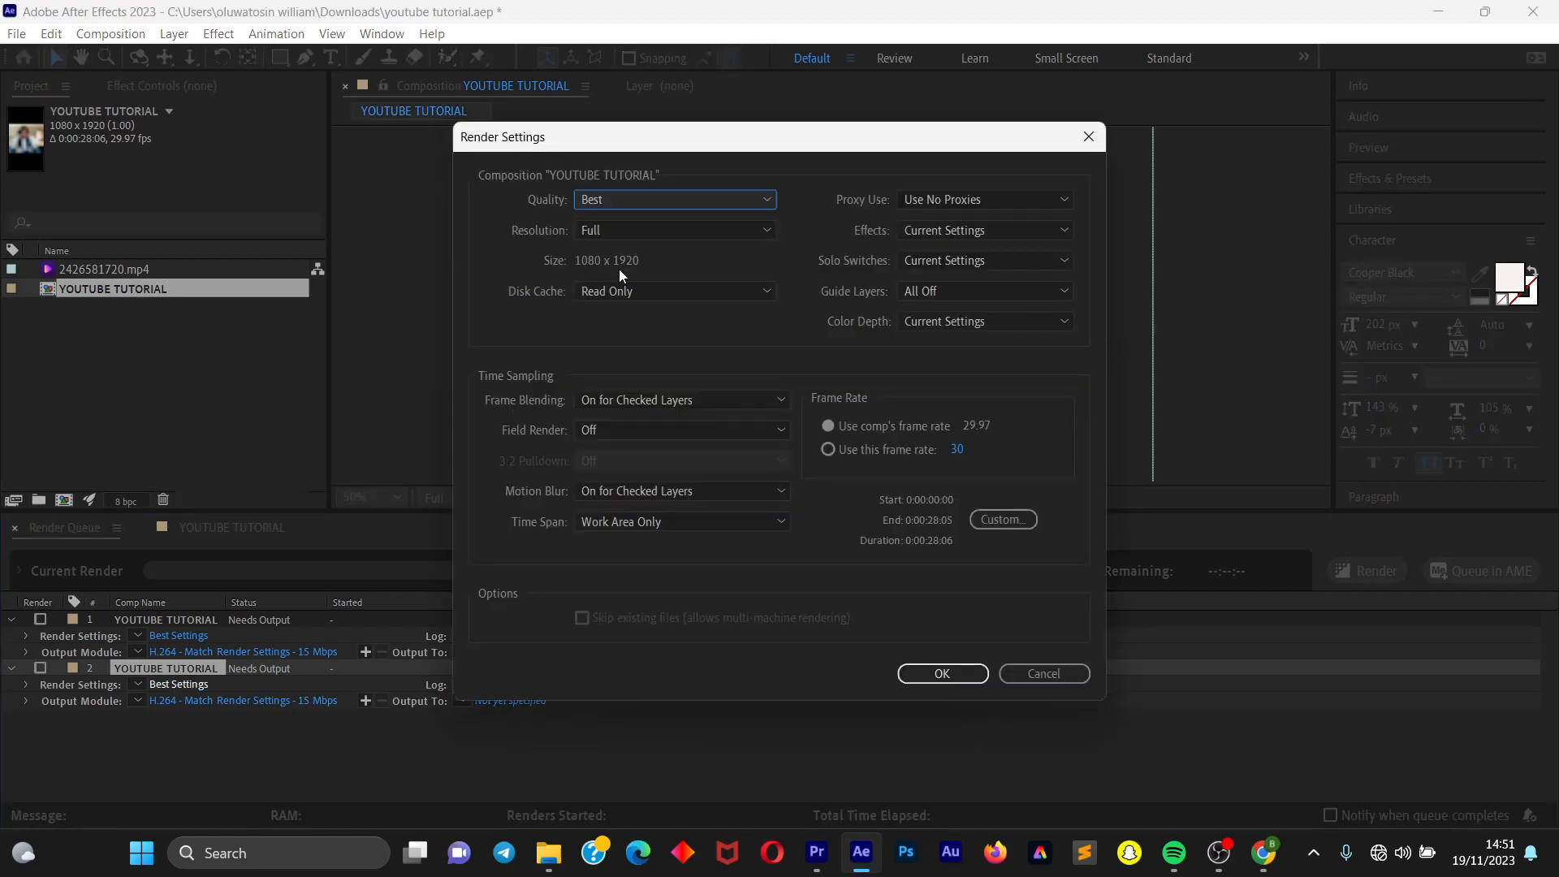
click(676, 198)
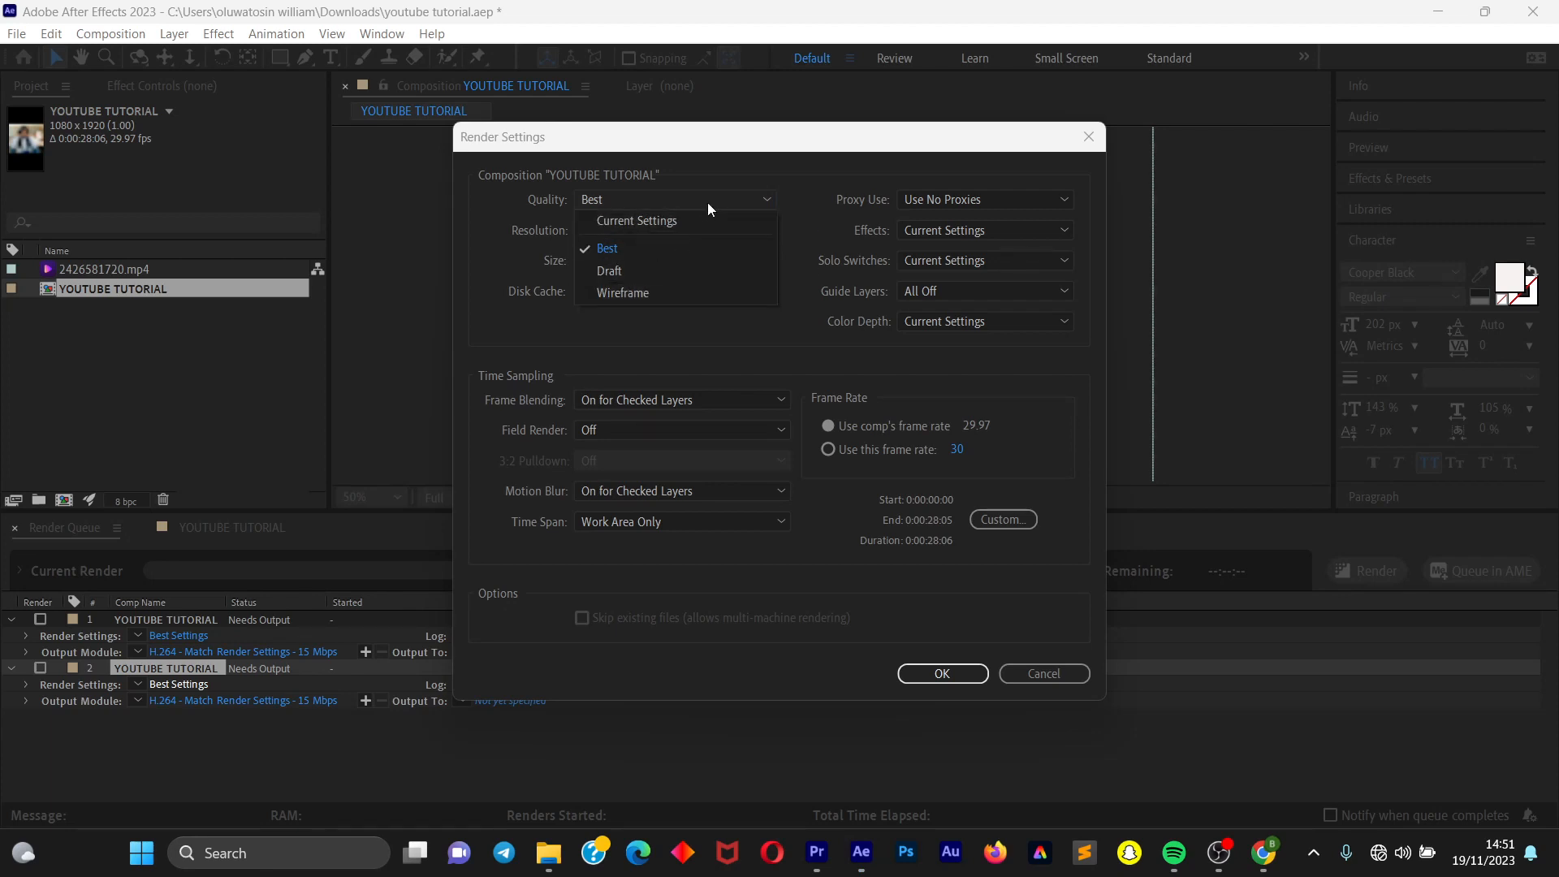
click(606, 248)
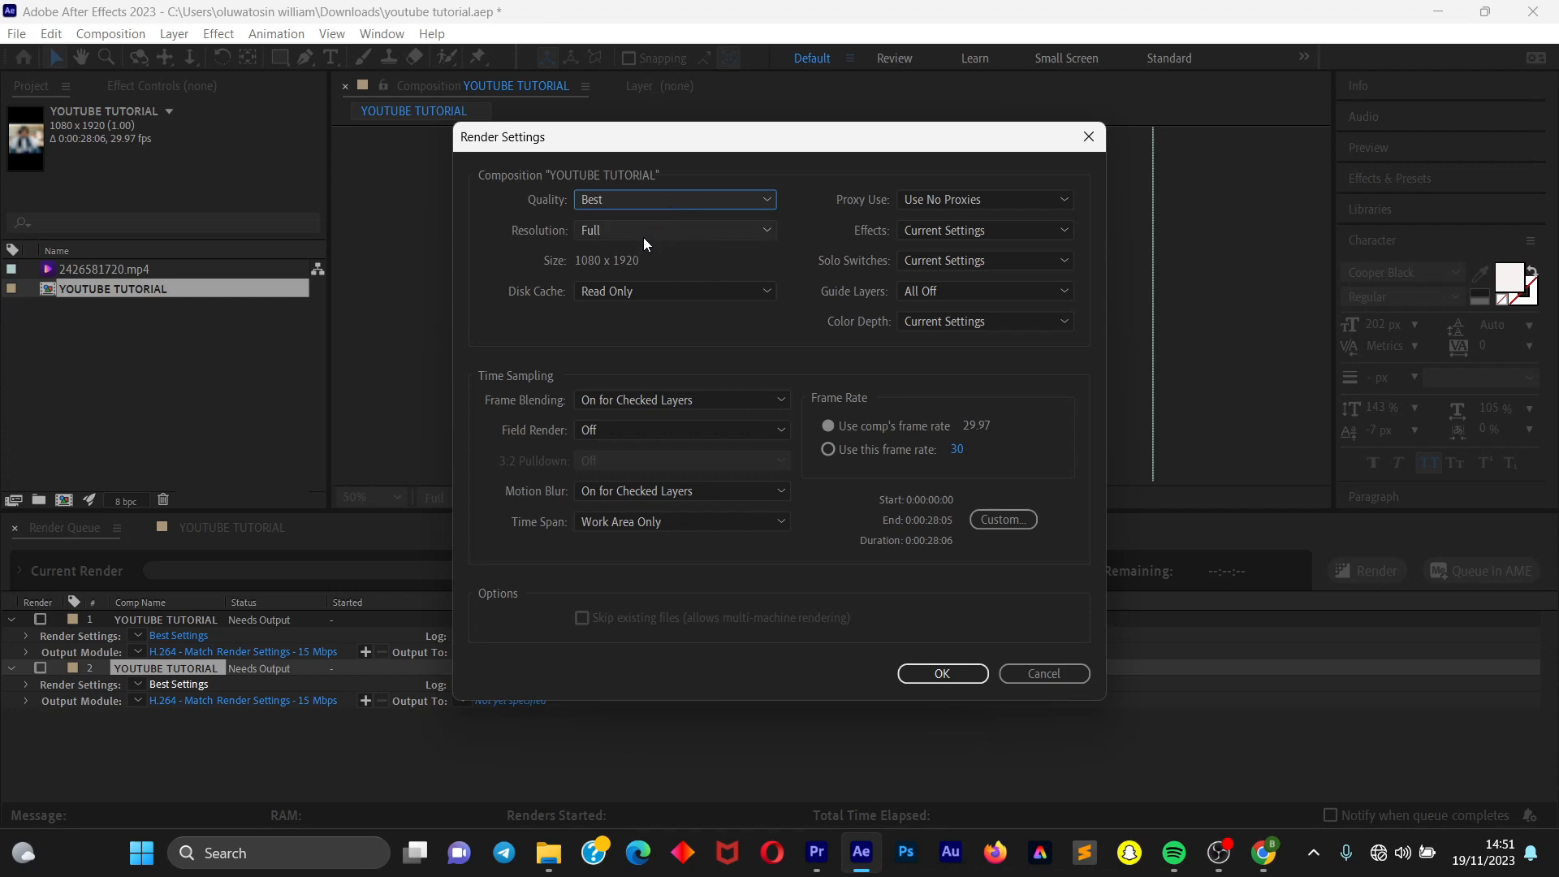
click(674, 229)
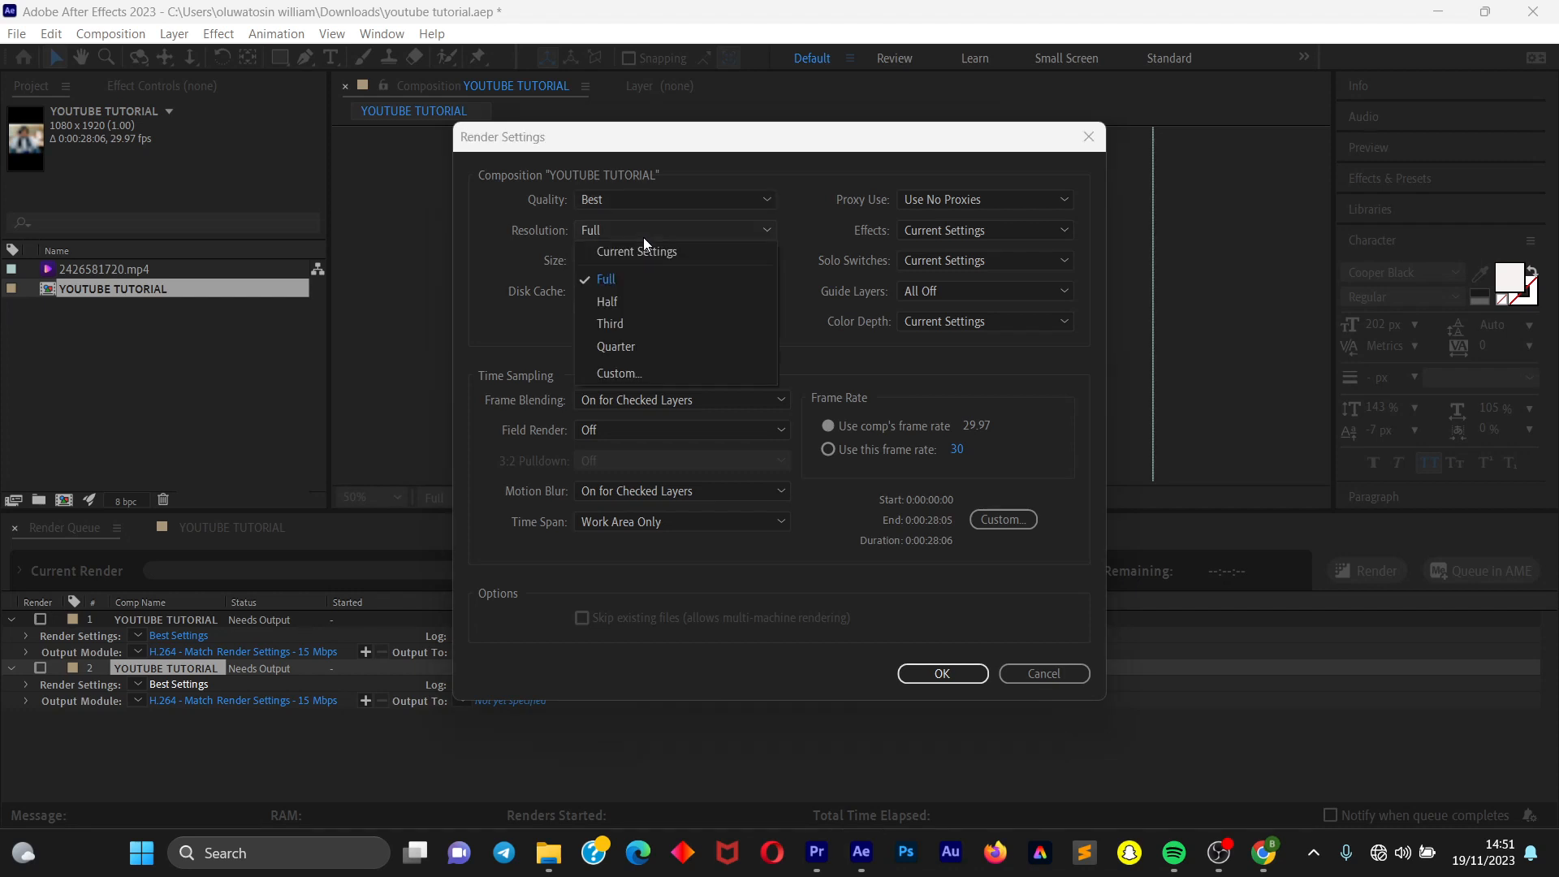
mouse_move(624, 302)
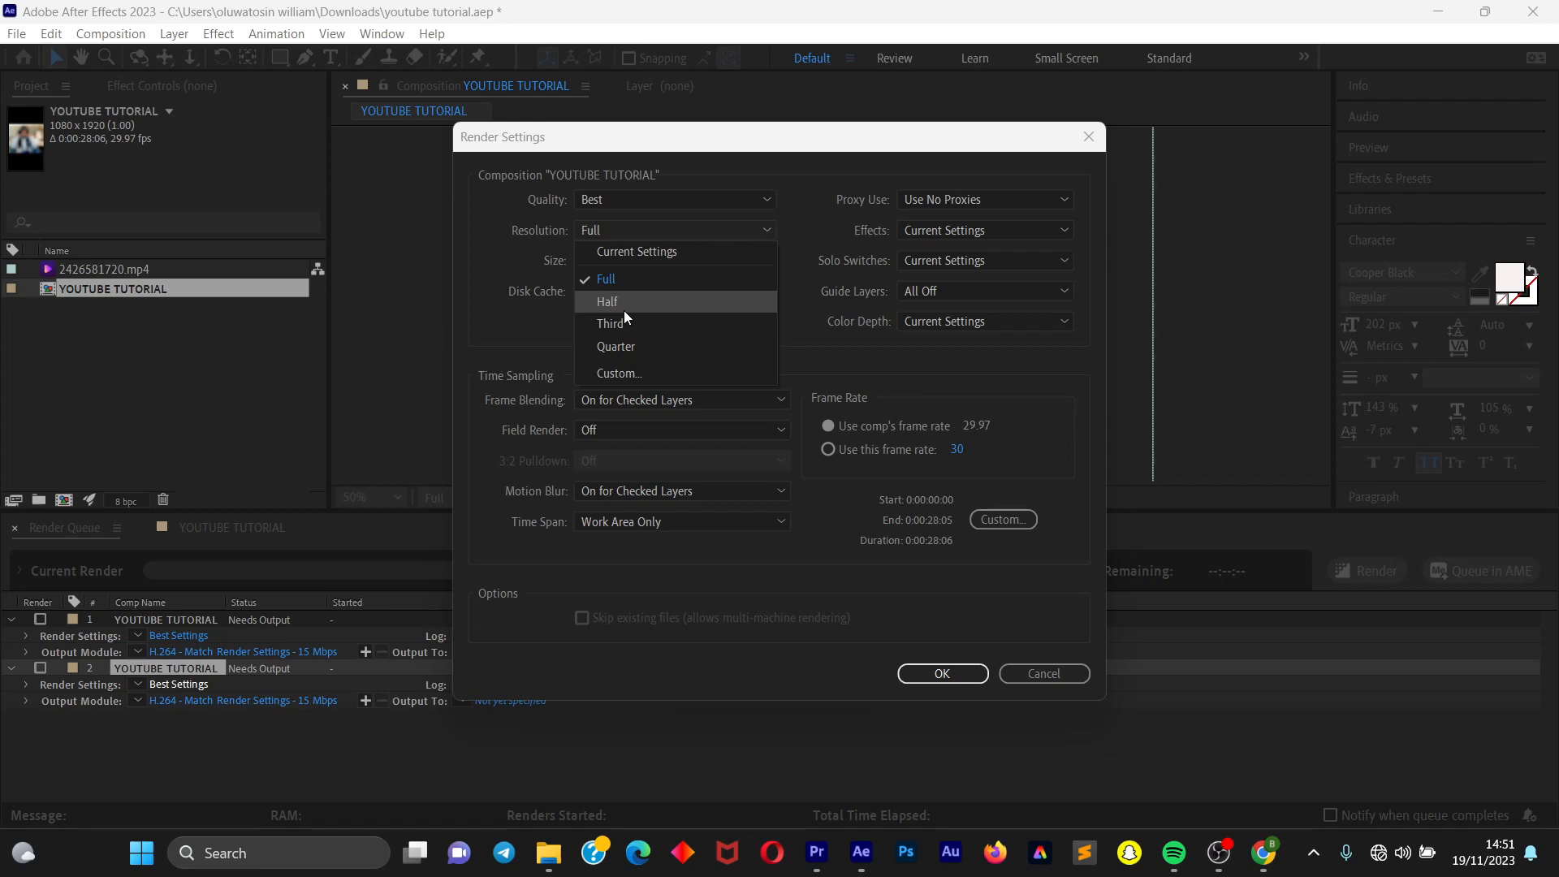
mouse_move(617, 387)
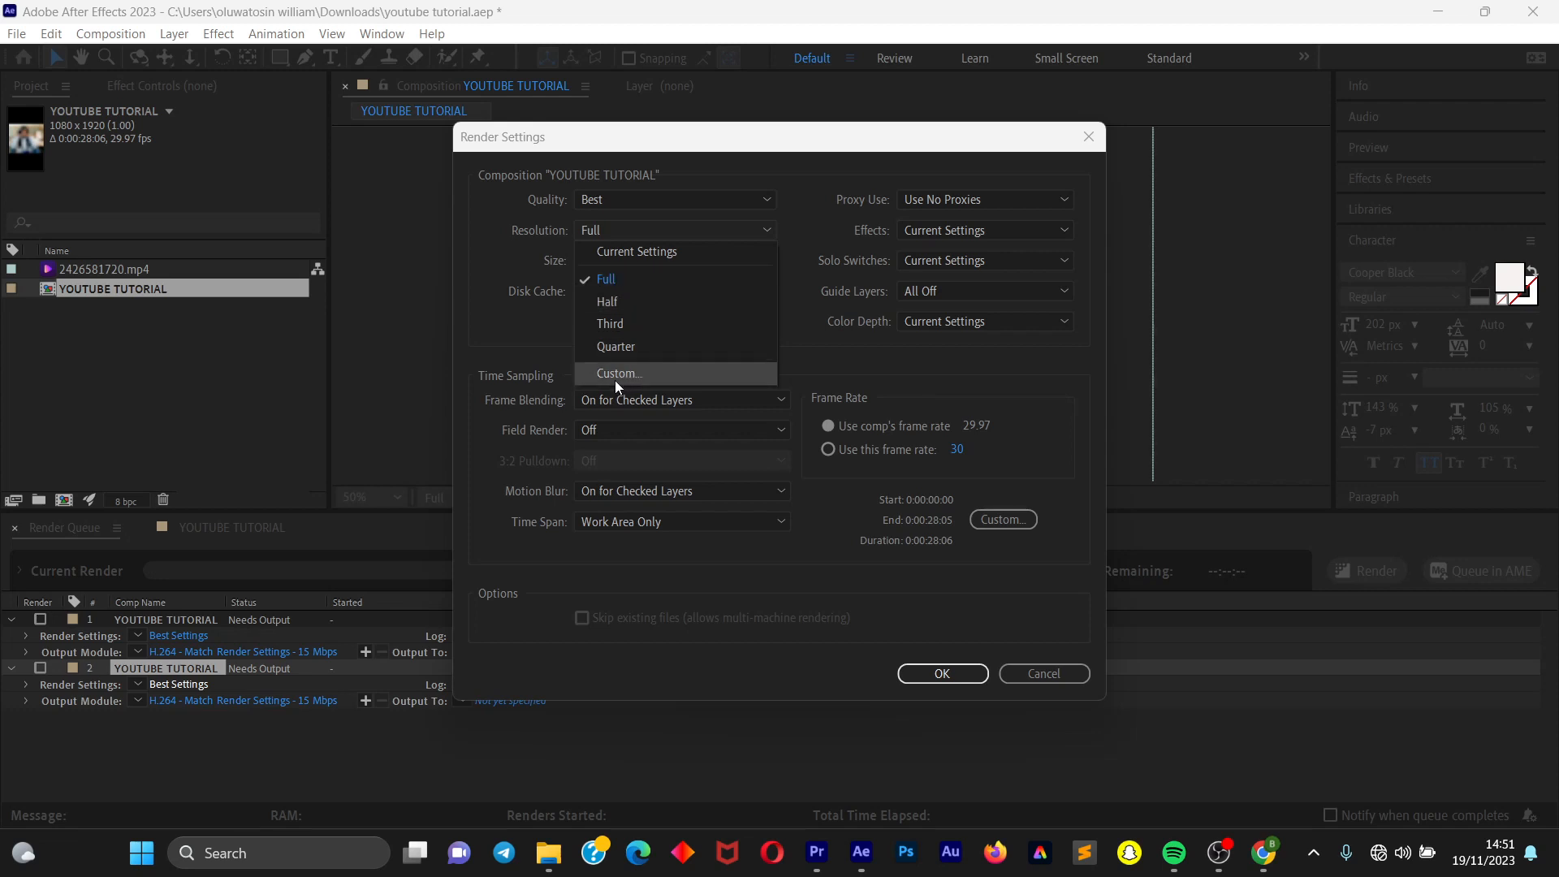
mouse_move(645, 279)
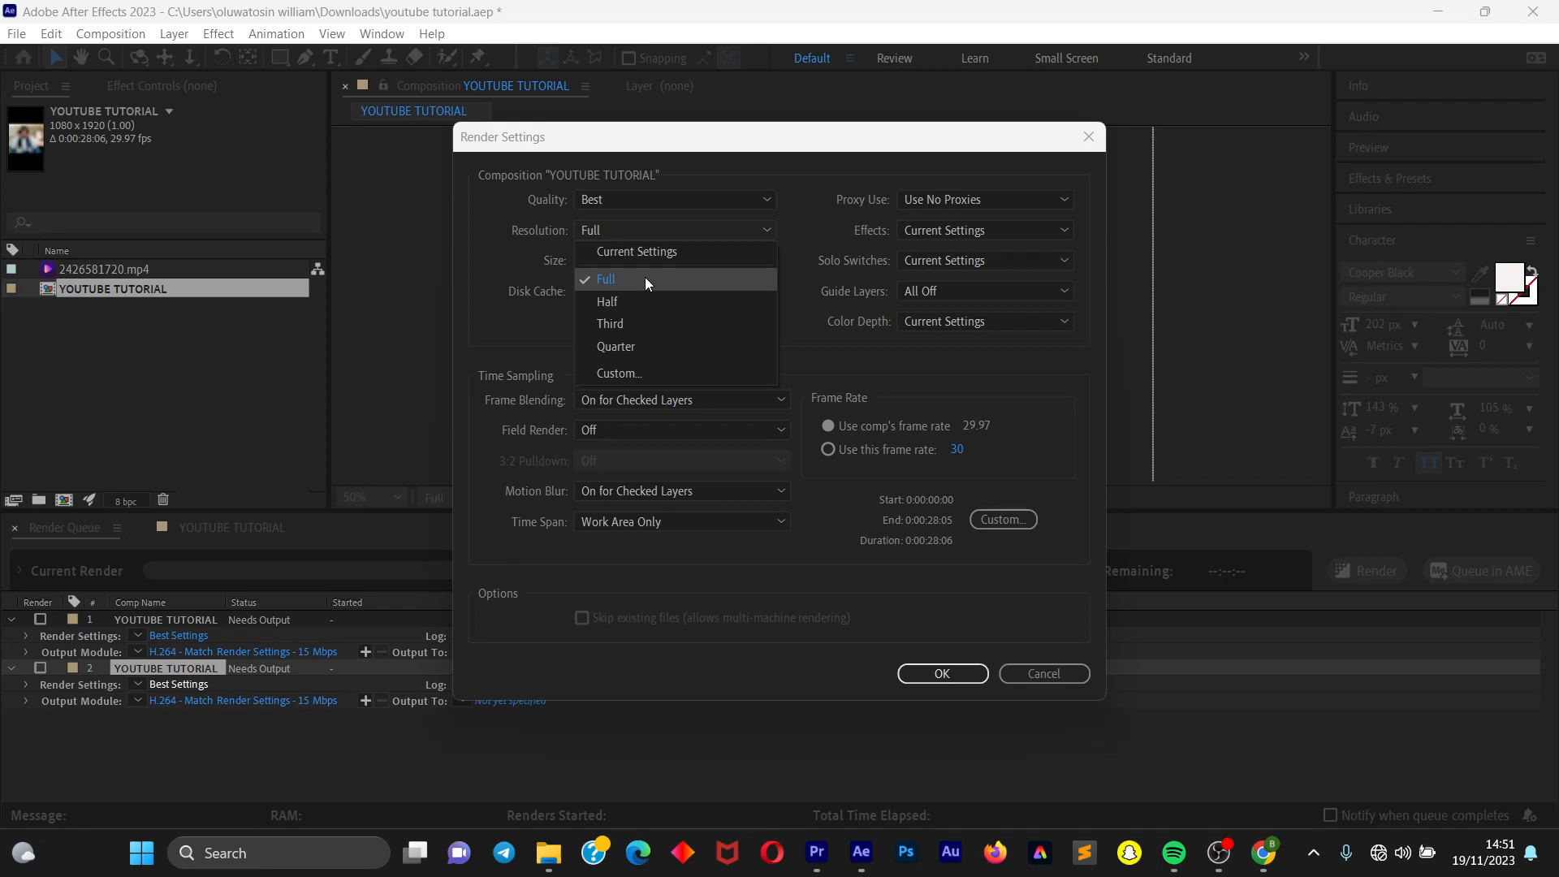
click(605, 279)
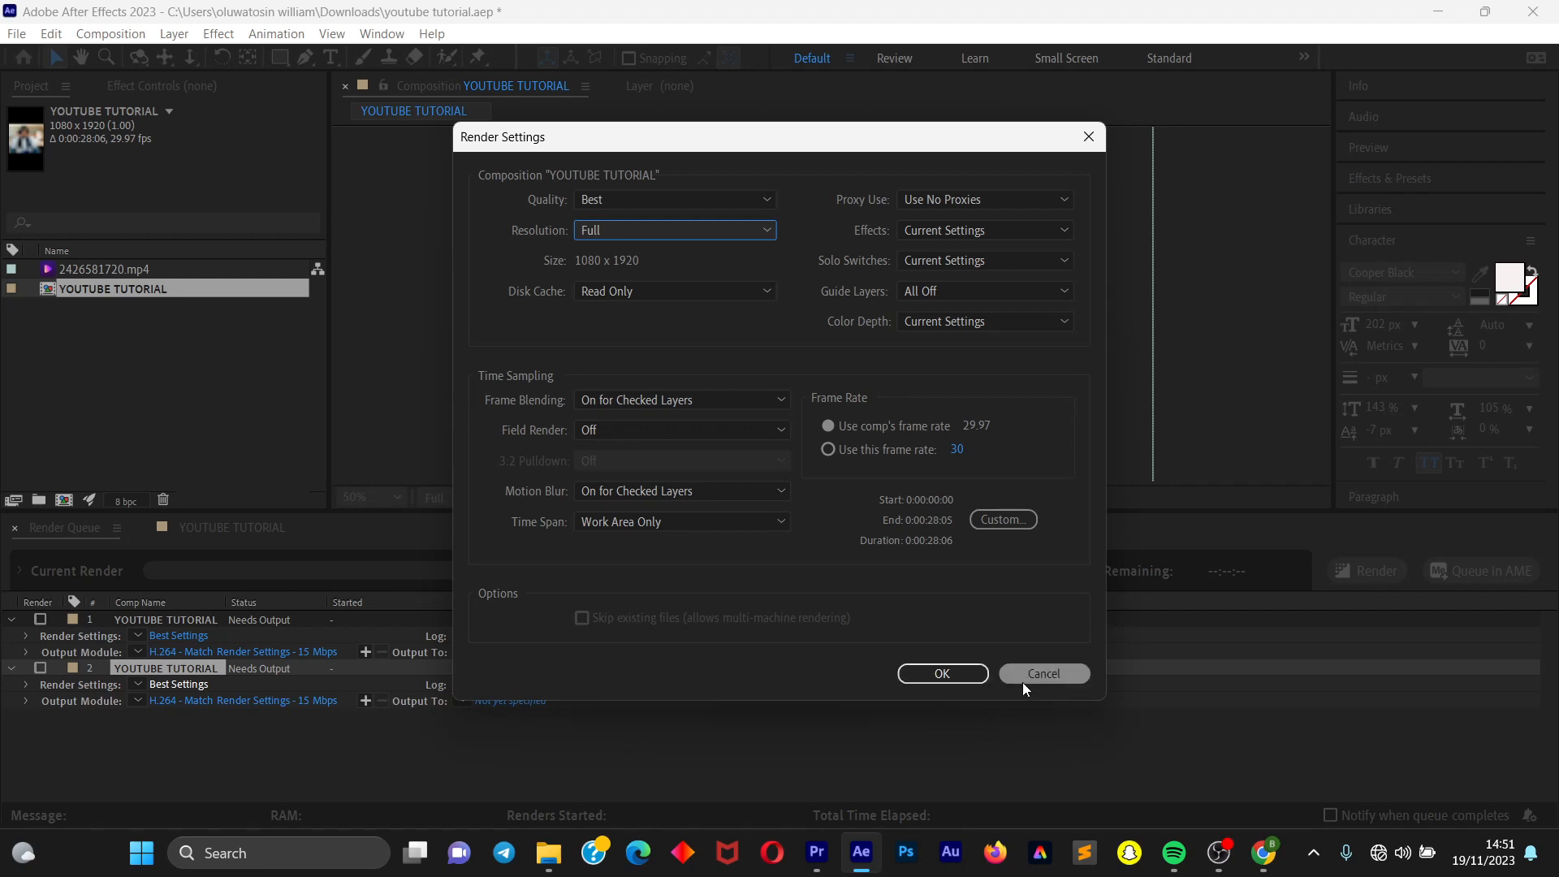
Confirm the render settings so the item shows Custom Best Settings
click(942, 672)
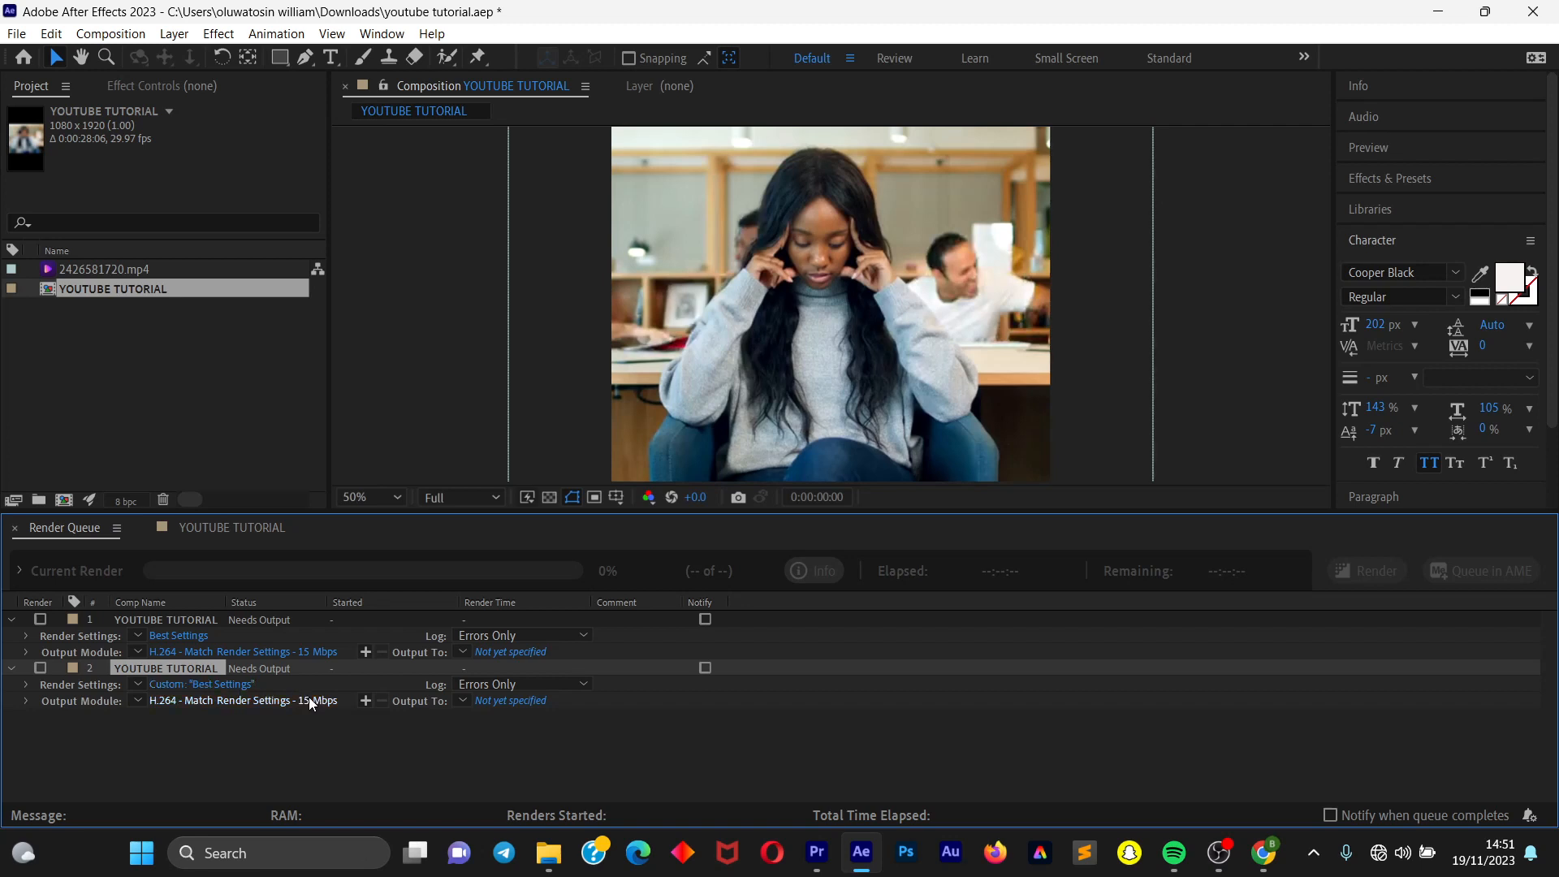
mouse_move(177, 704)
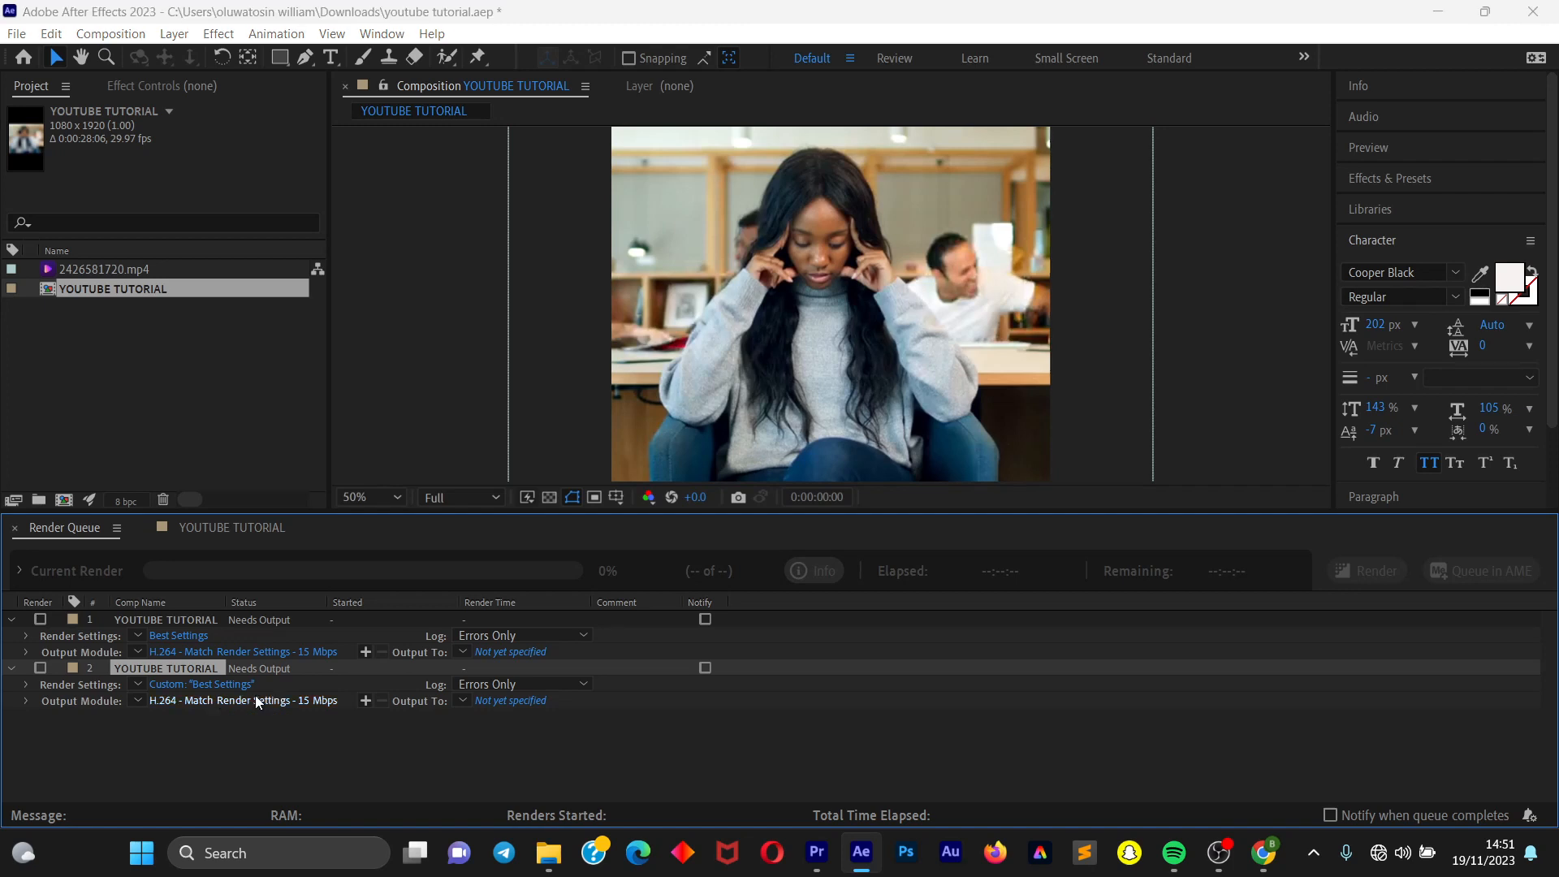
Review the queue item's output module, keeping H.264 as the format
click(242, 700)
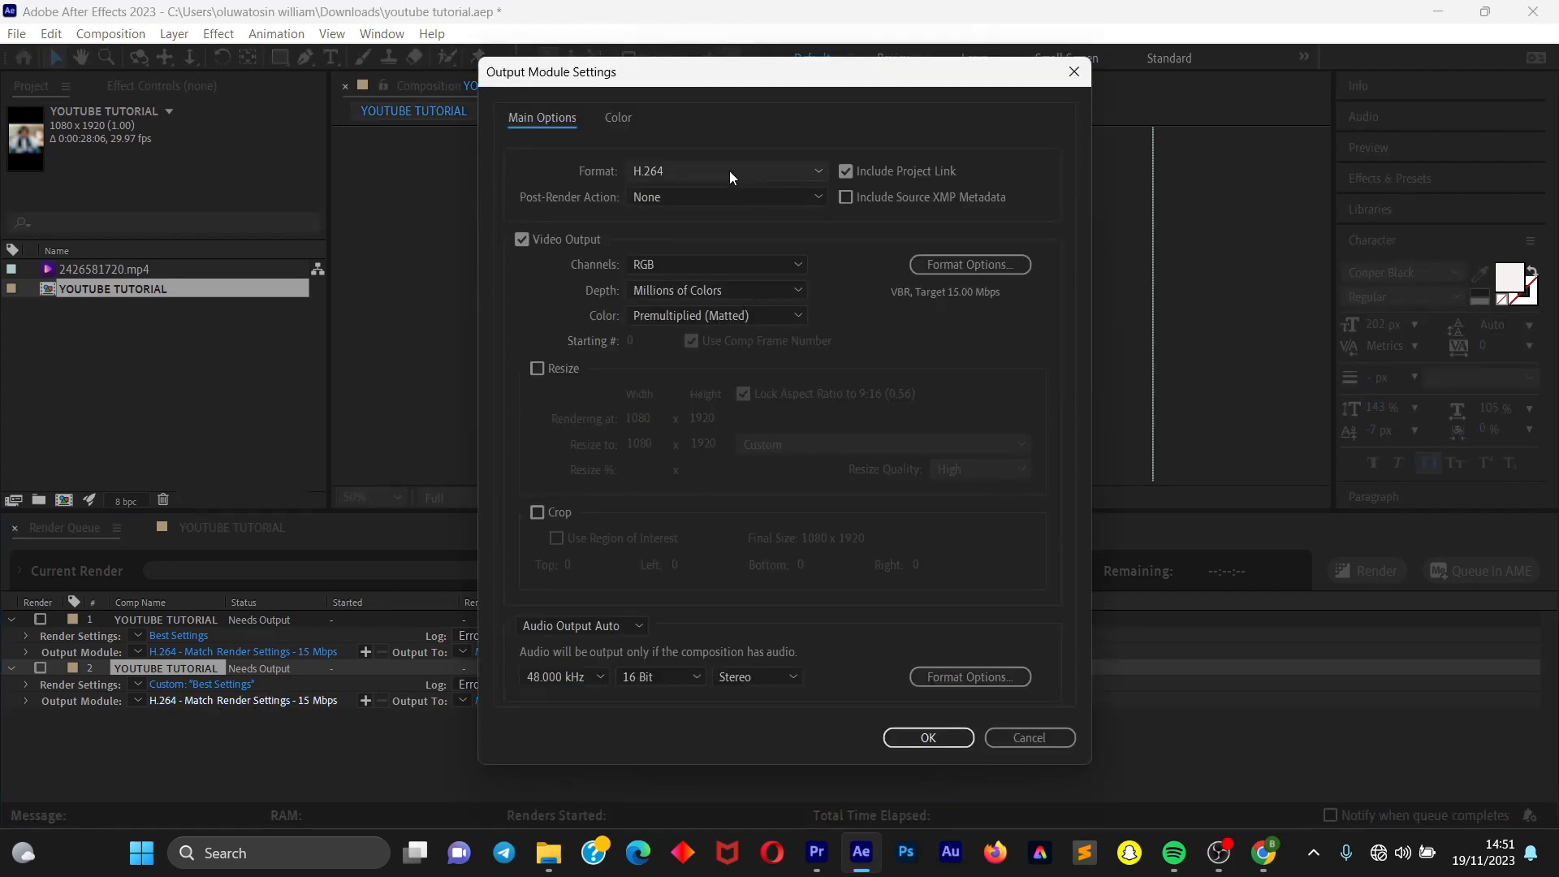
click(726, 170)
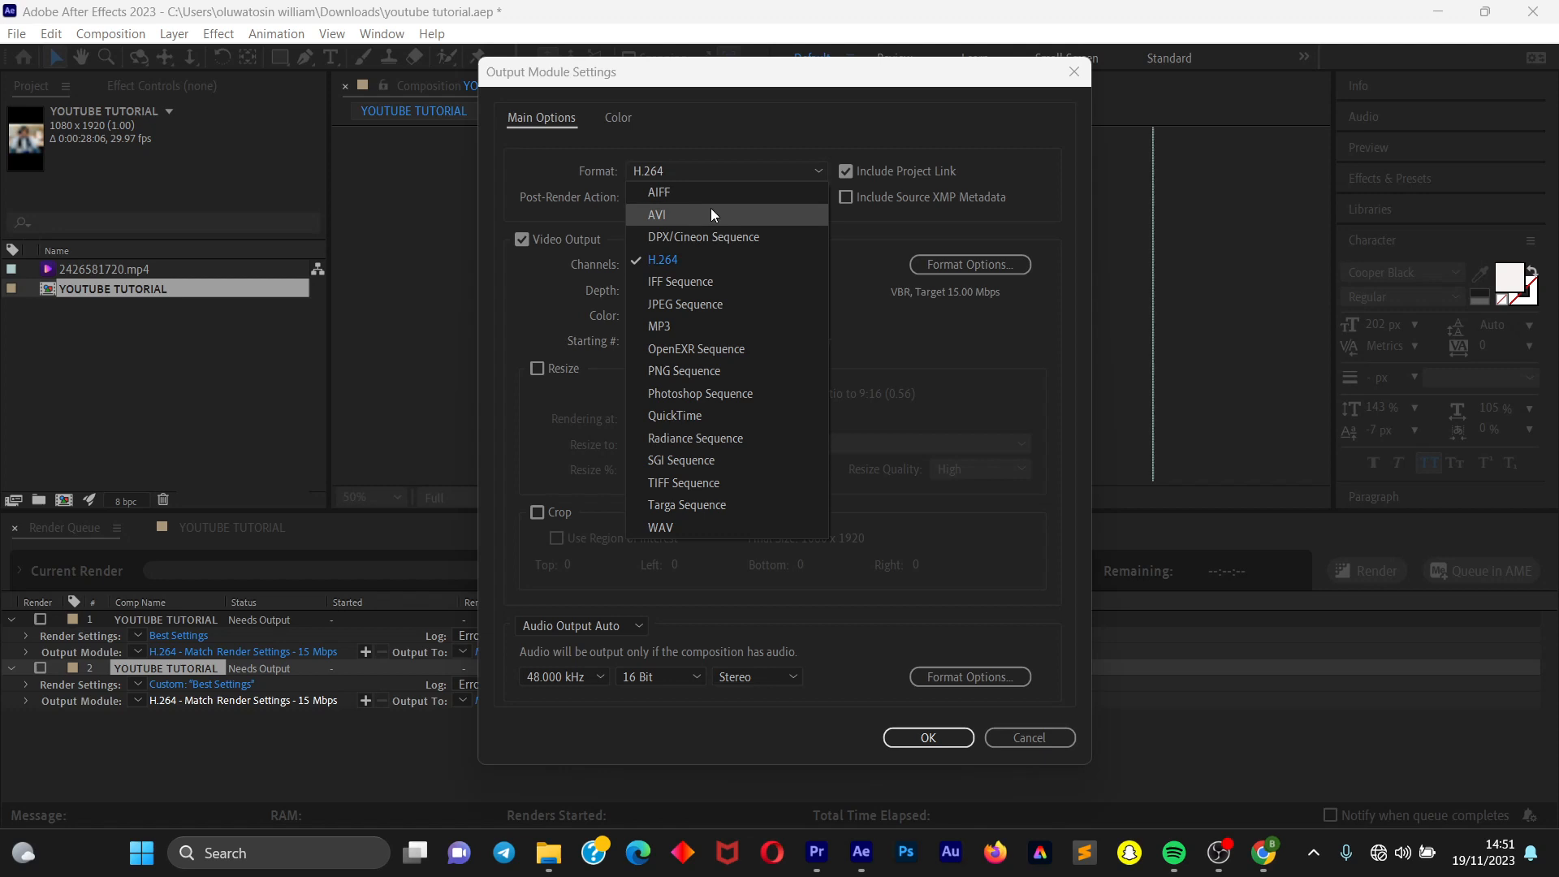
mouse_move(681, 281)
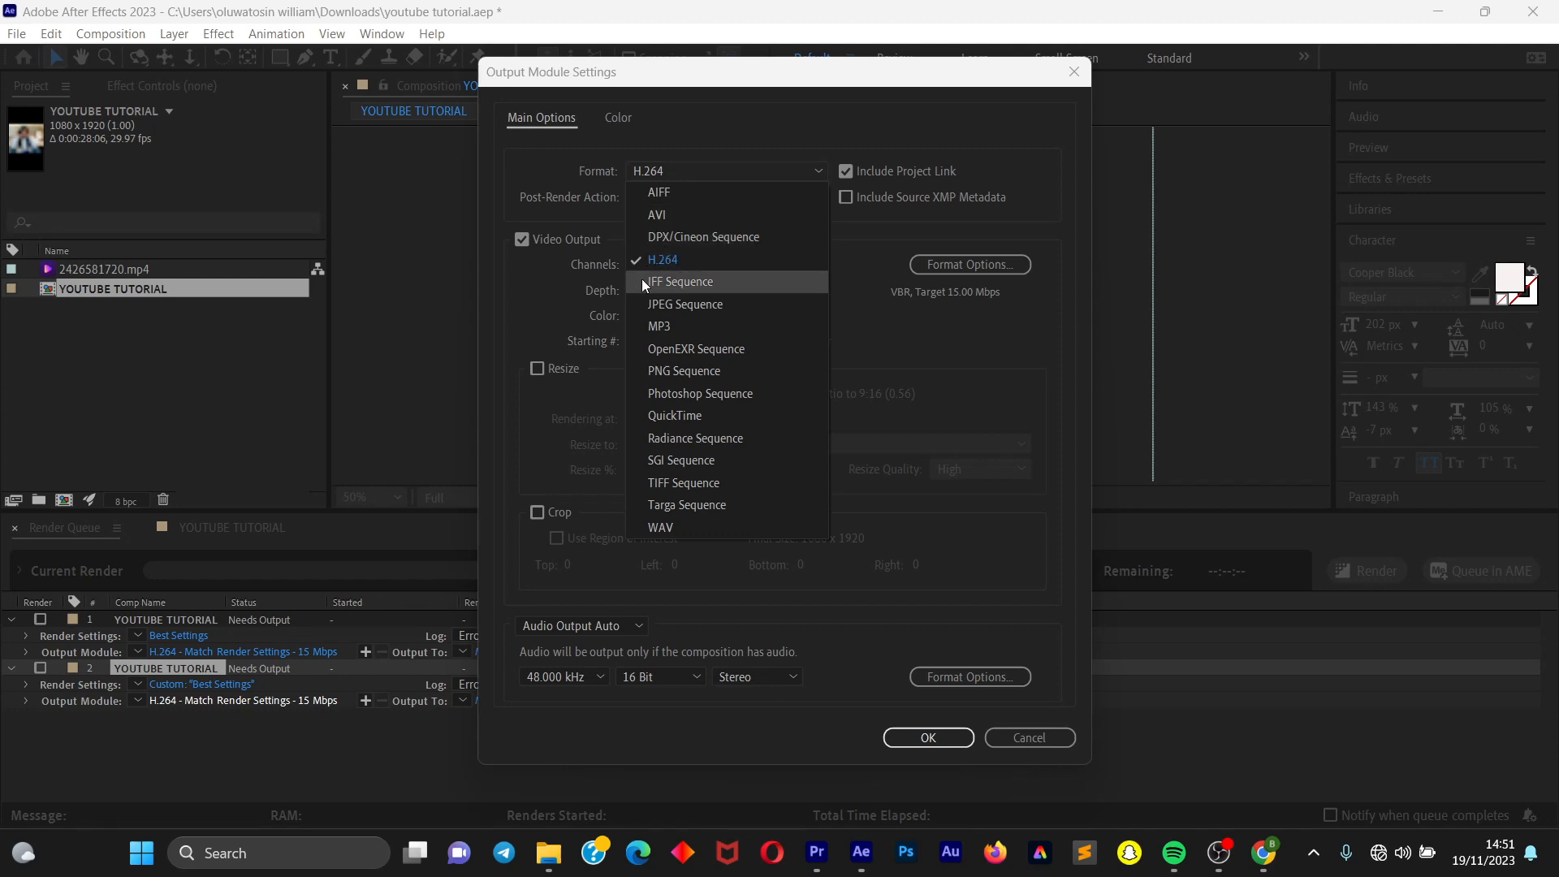
mouse_move(660, 325)
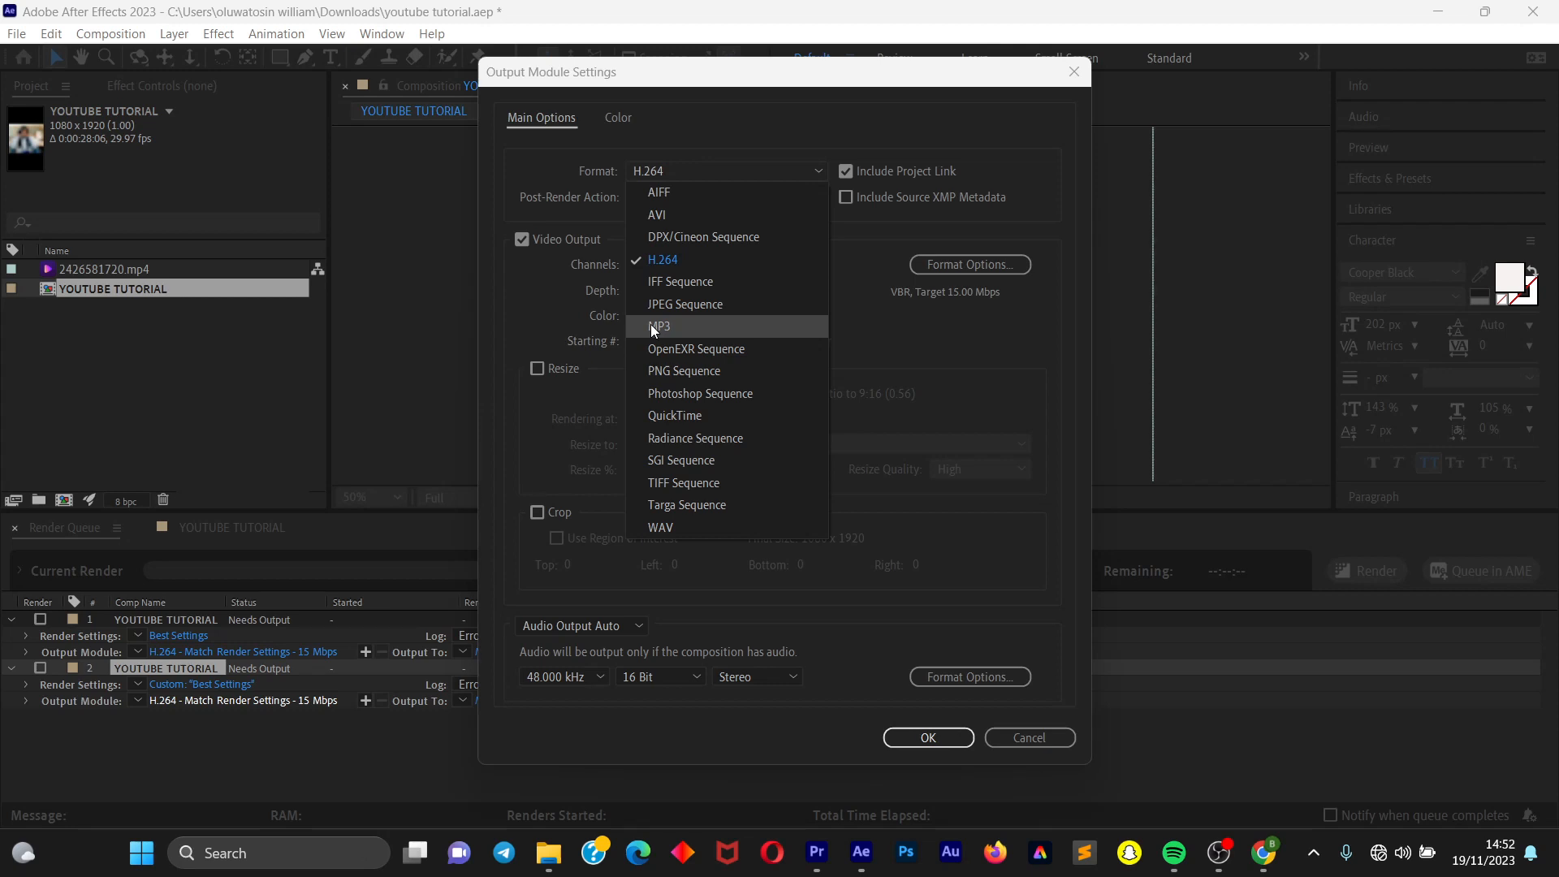
mouse_move(770, 259)
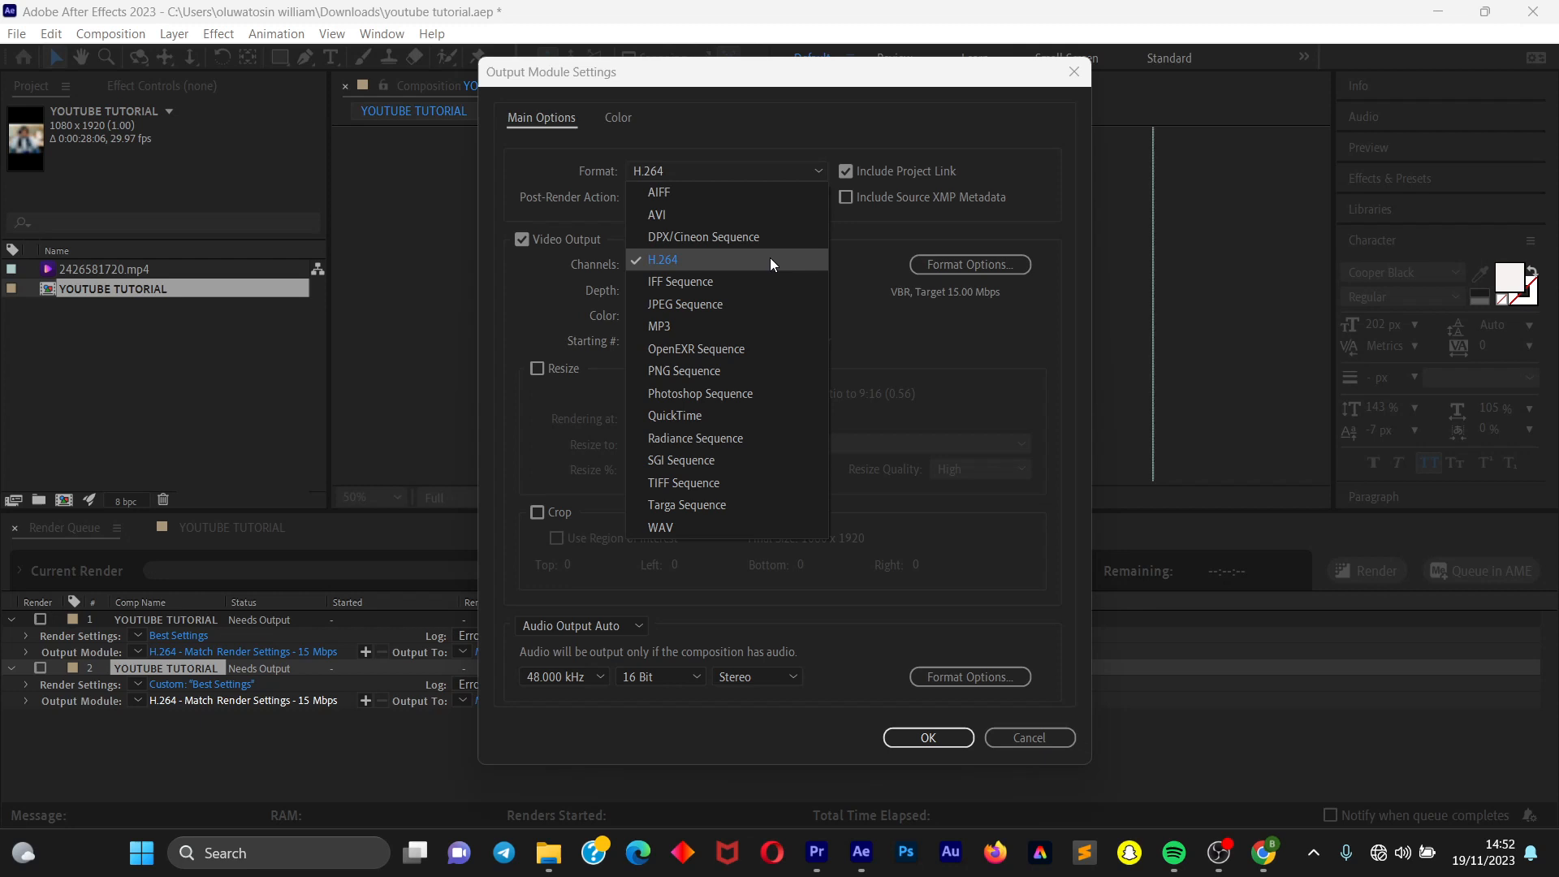
click(662, 260)
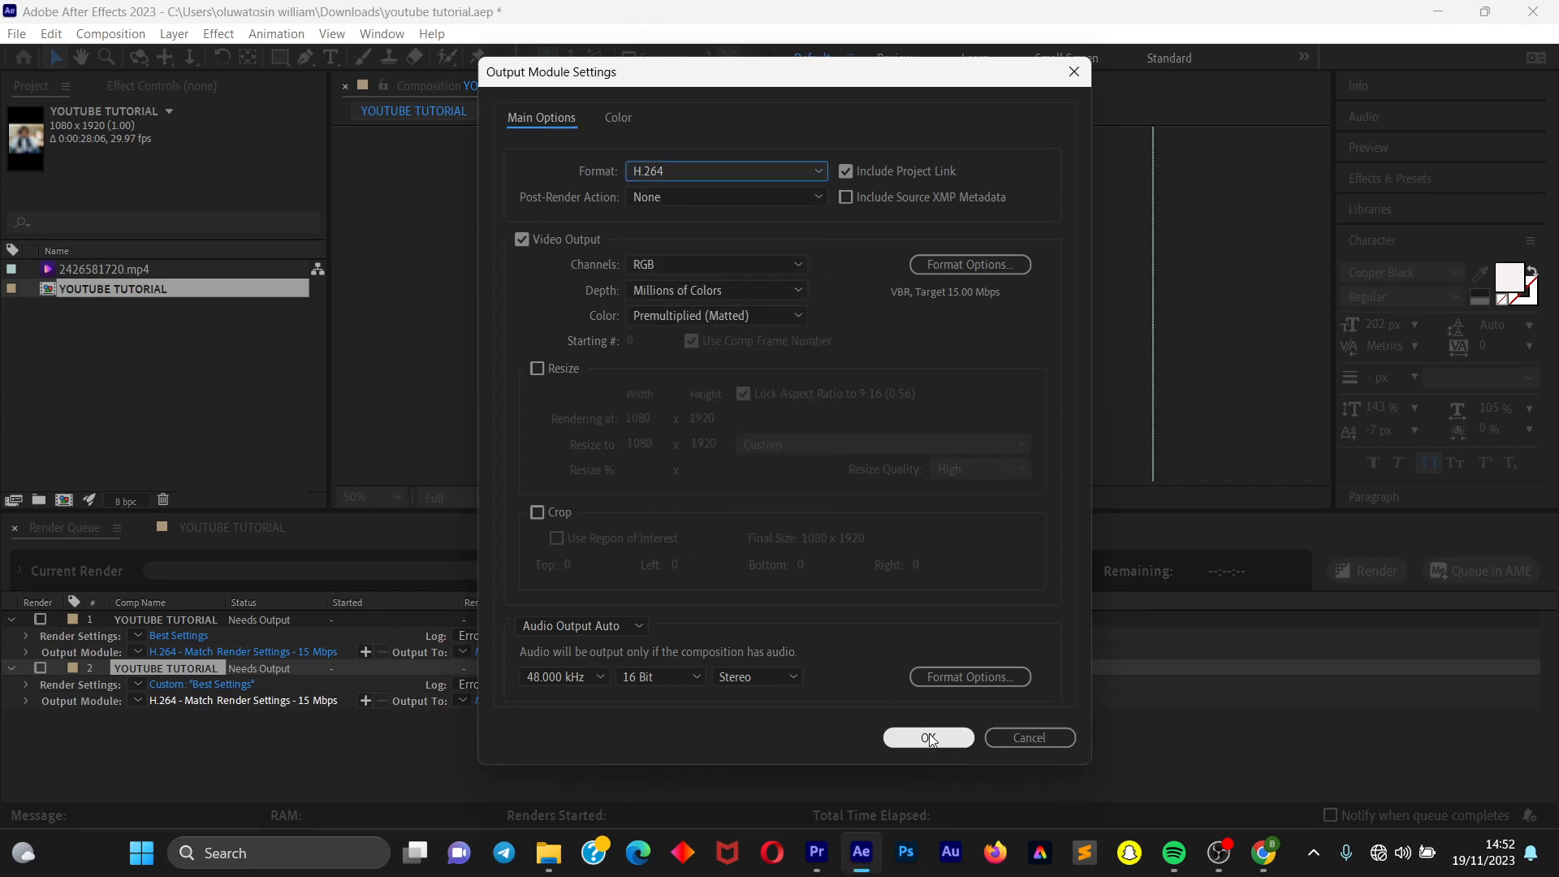
Confirm the H.264 output settings and choose Downloads as the save location
click(927, 737)
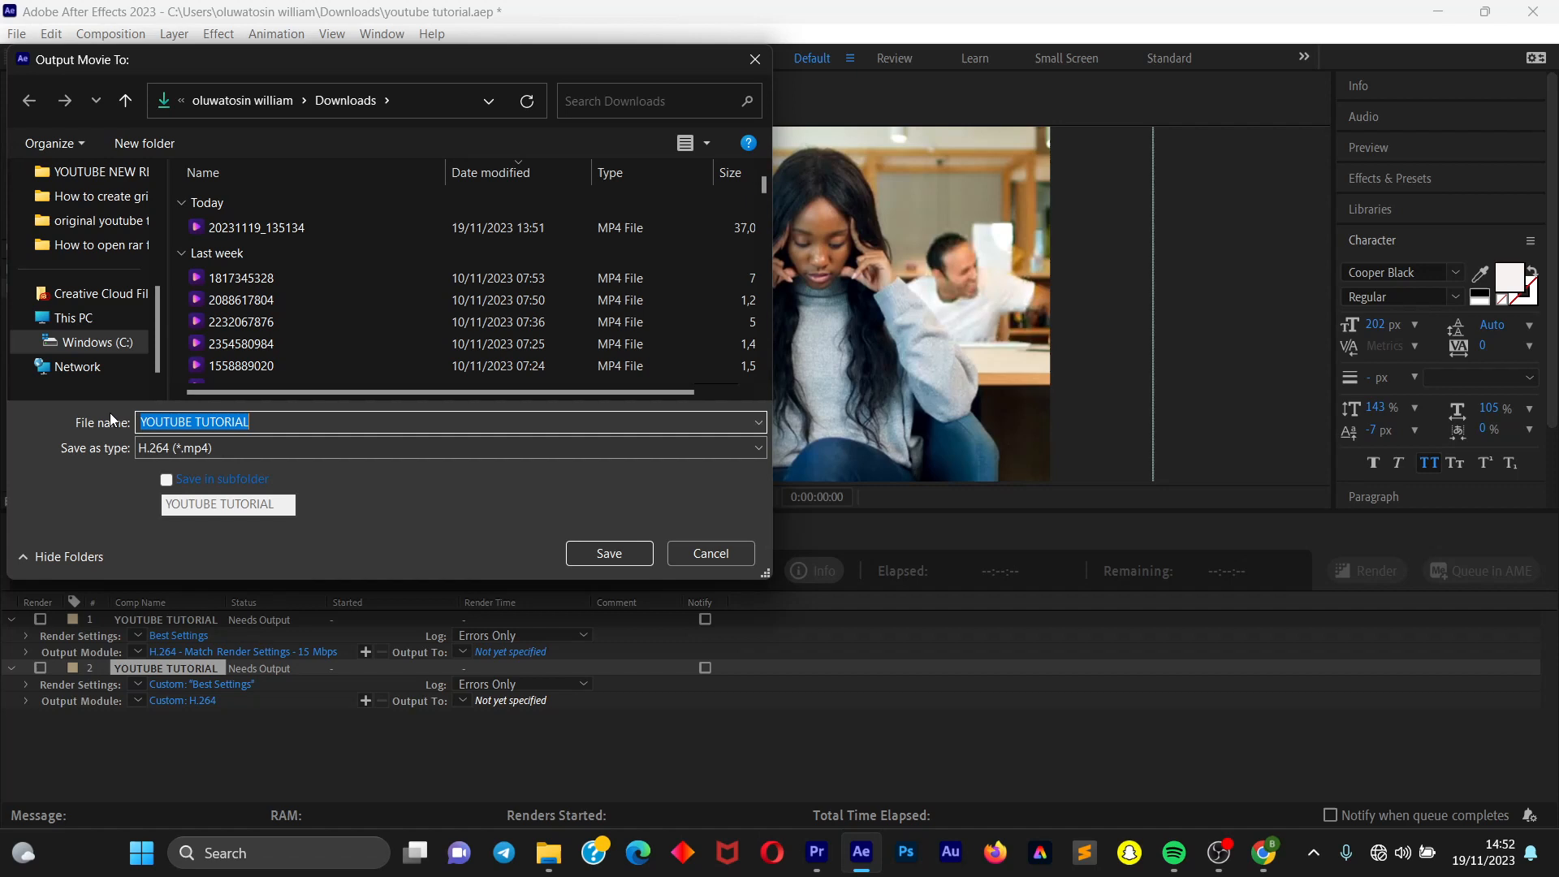
mouse_move(98, 455)
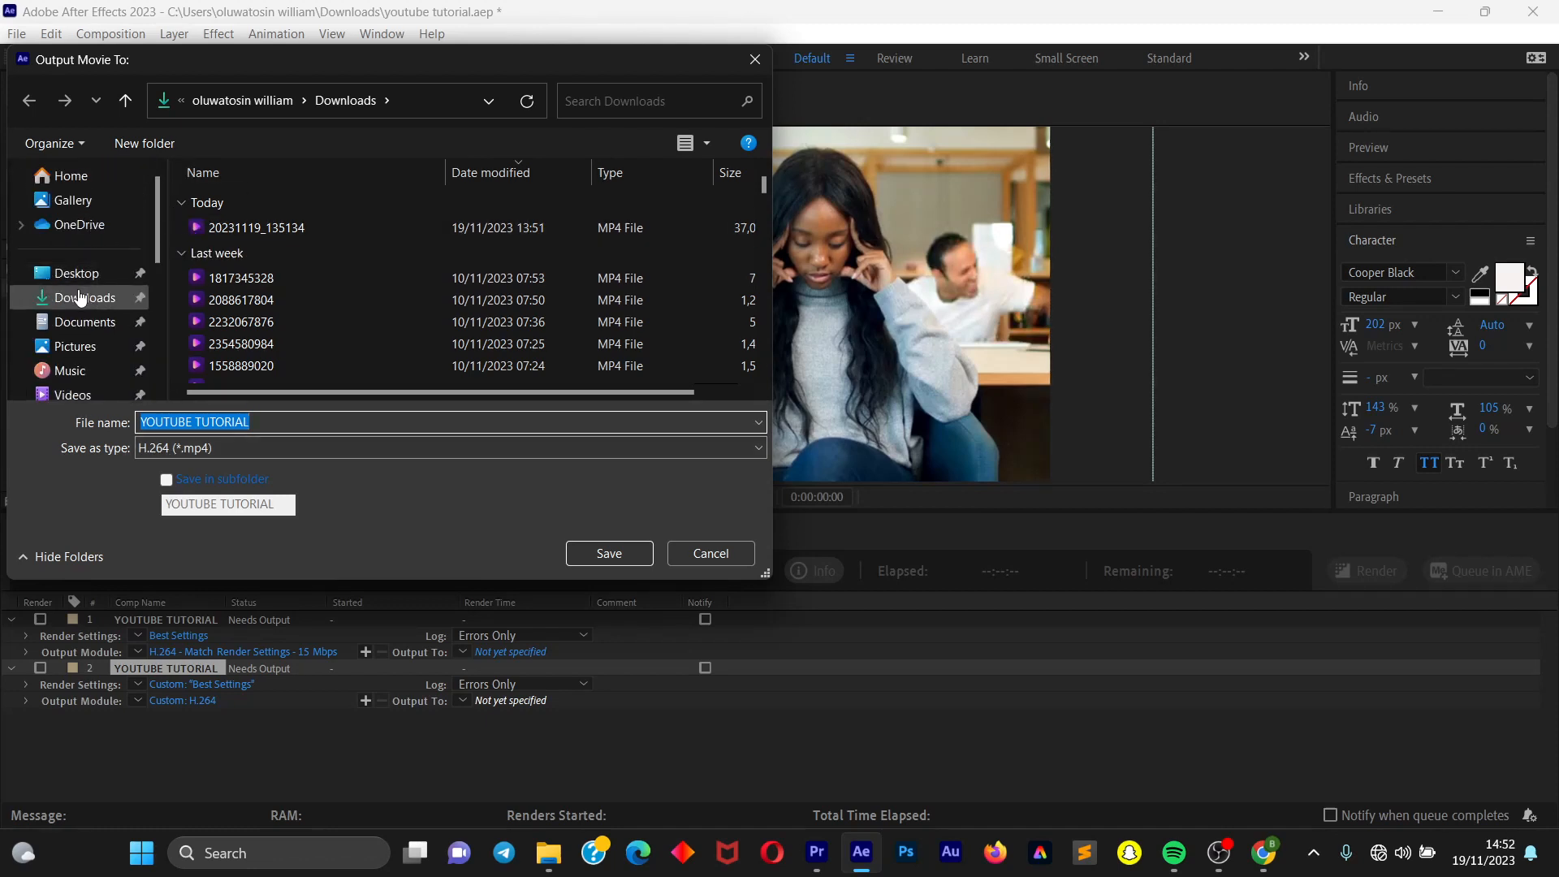
click(699, 143)
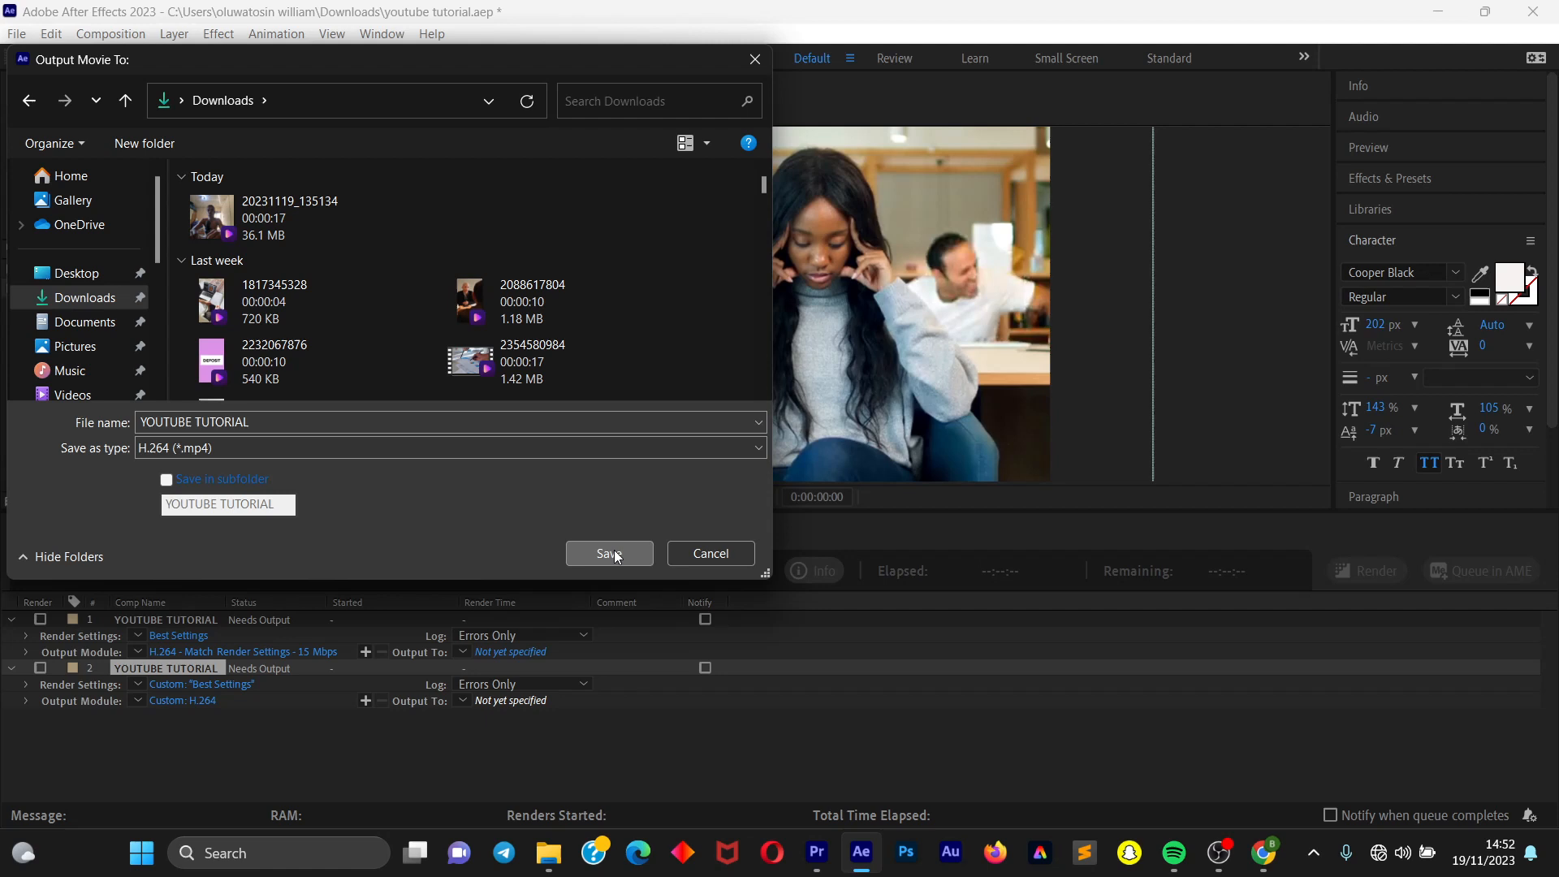
Save the output movie as YOUTUBE TUTORIAL.mp4, leaving the item Queued
click(609, 554)
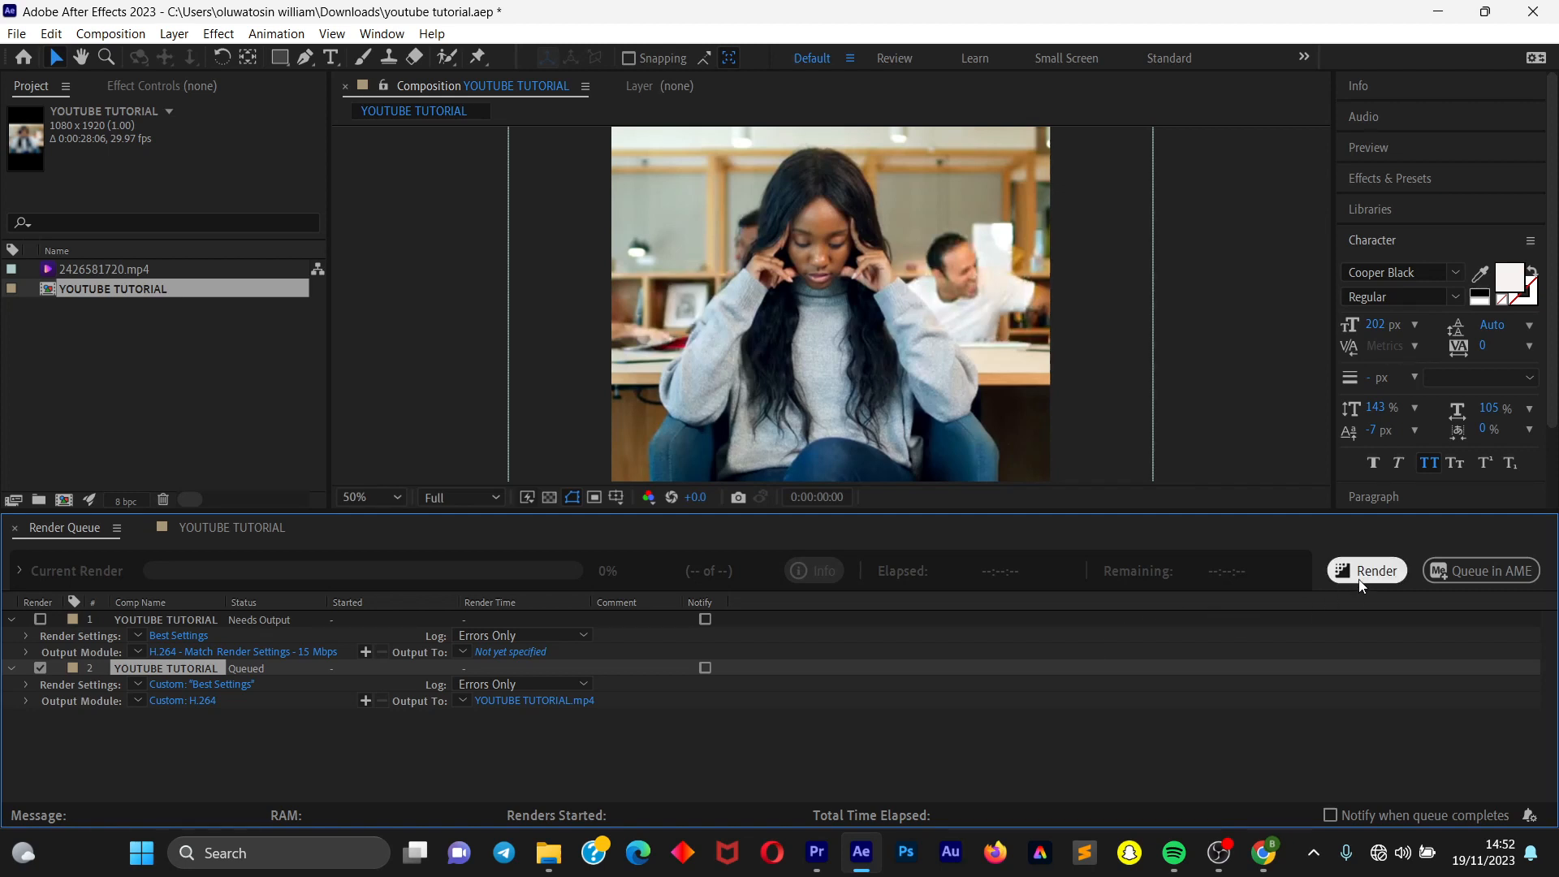
Render the queued composition to YOUTUBE TUTORIAL.mp4 until its status reads Done
click(1366, 570)
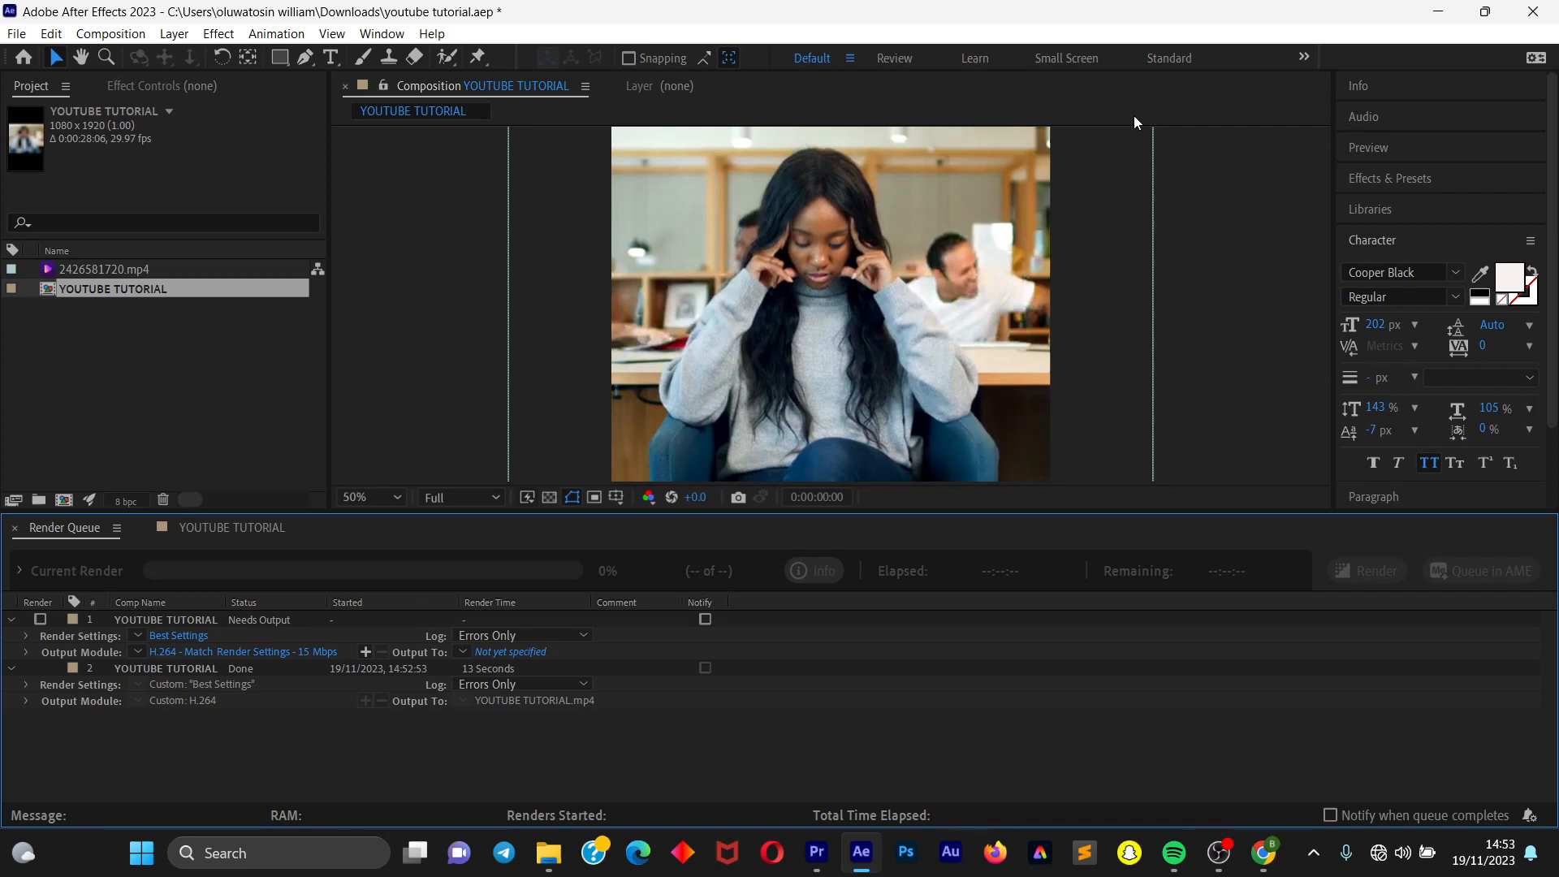
mouse_move(1091, 216)
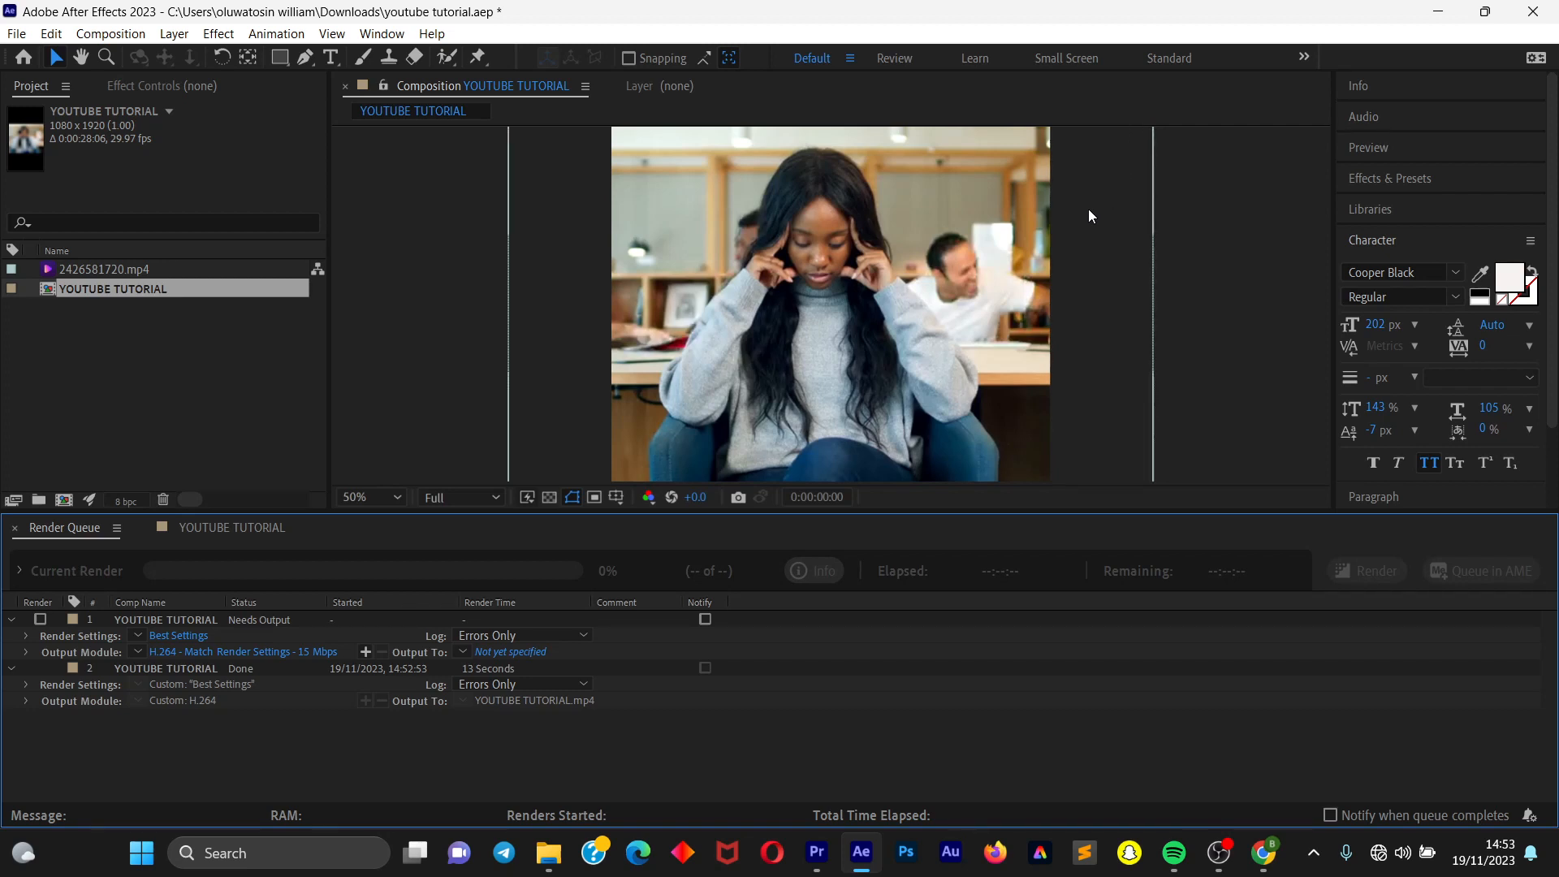